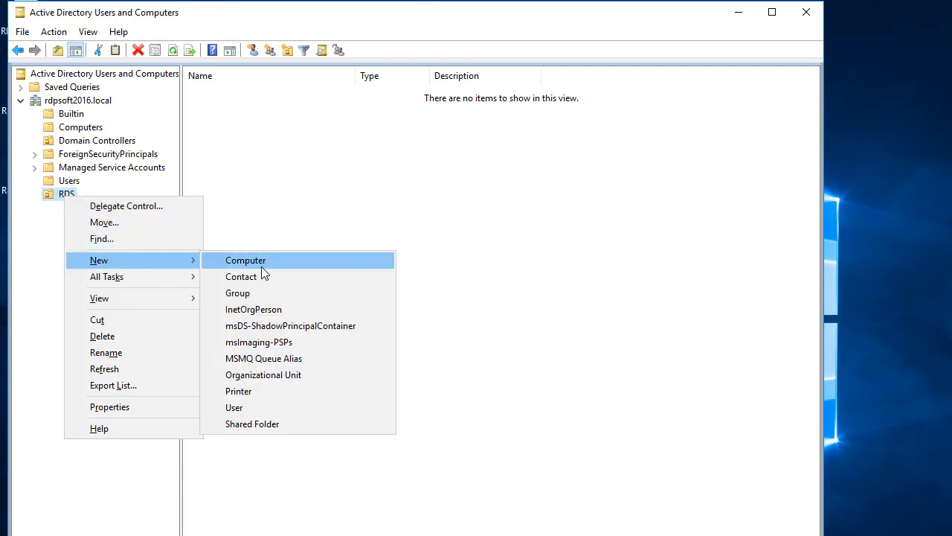
Step: Start a new user in the RDS OU named Remote Desktop Canary with logon RDCanary
left_click(234, 407)
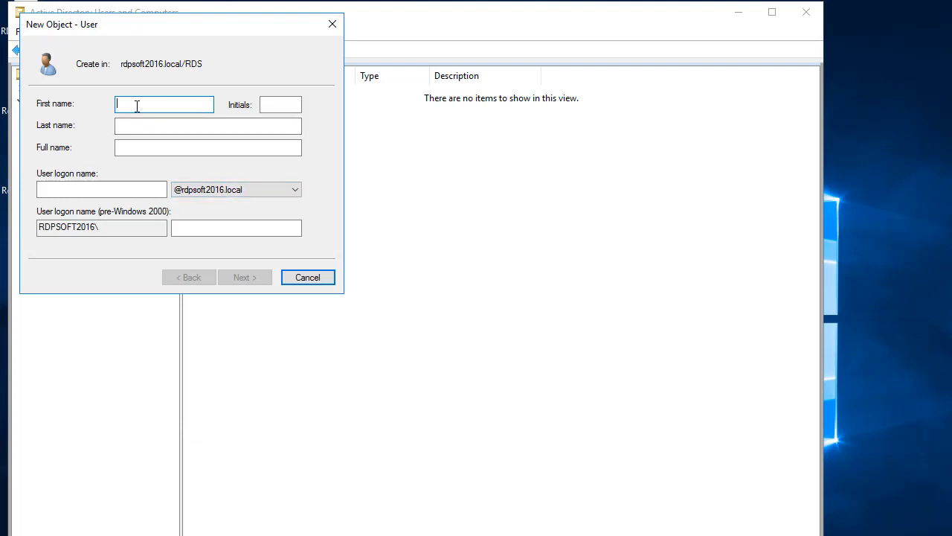
type("Remote De")
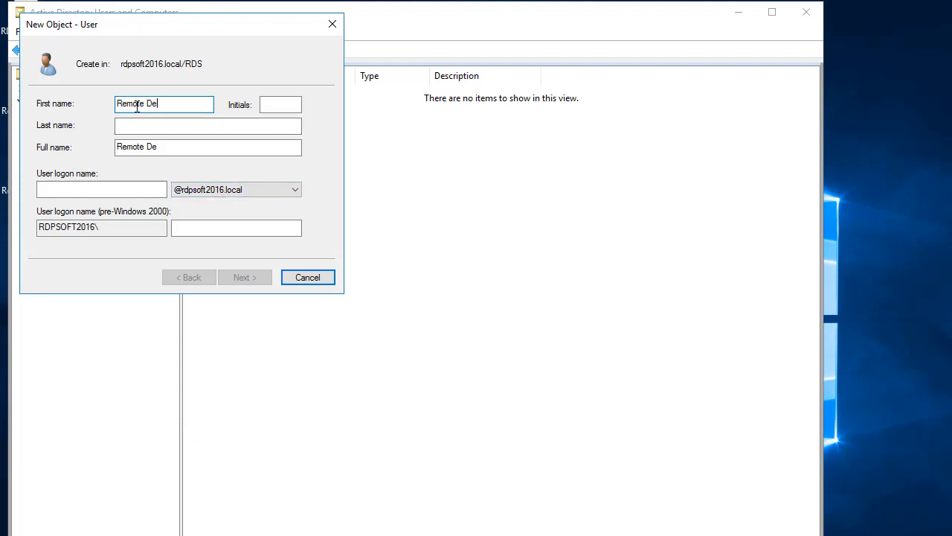
type("sktop")
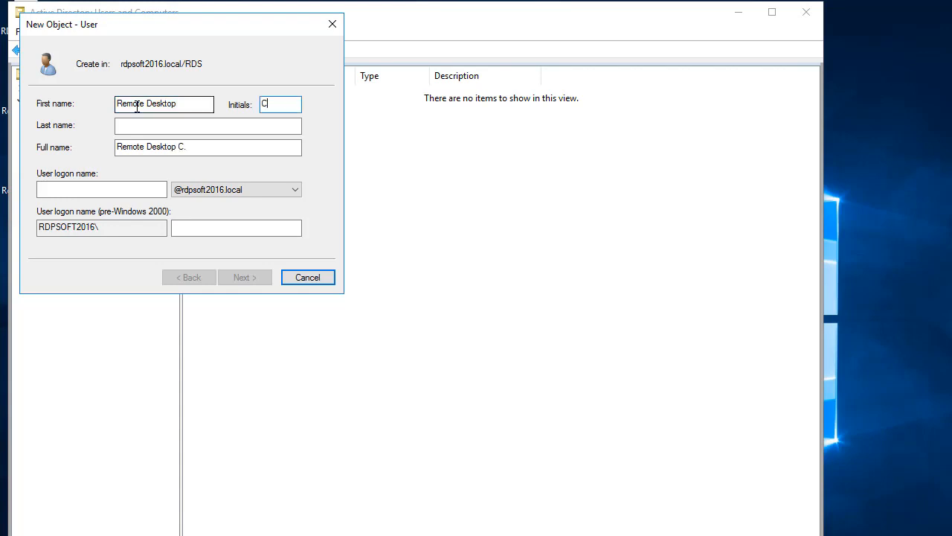
type("Canary")
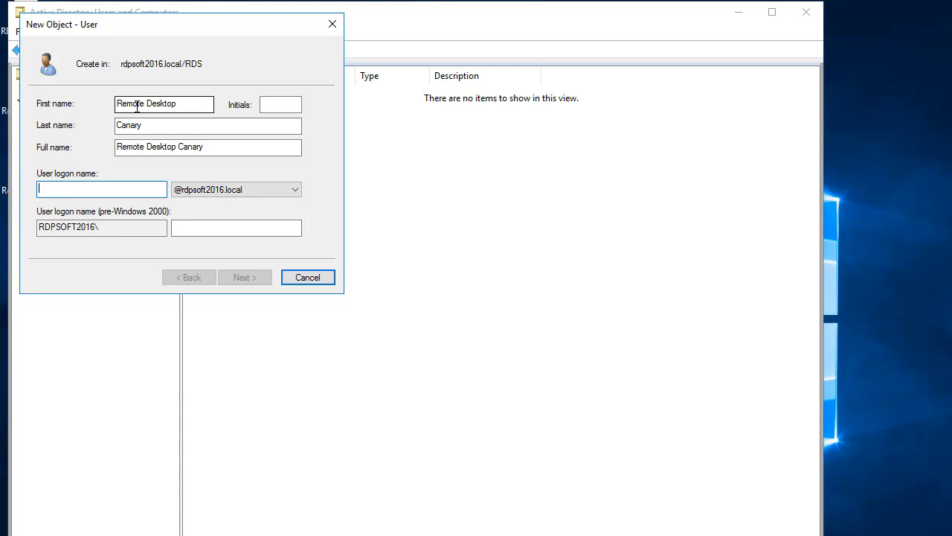
type("RDCanary")
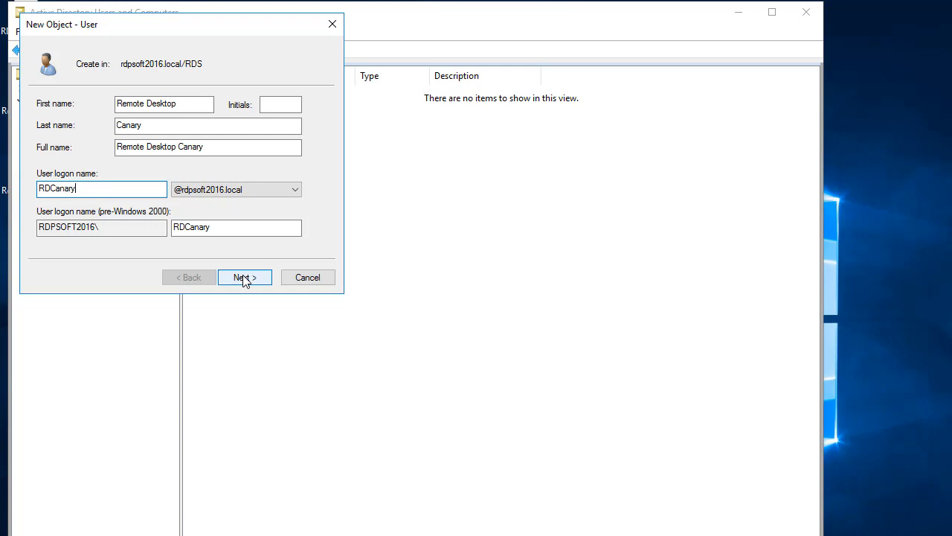
Step: Set the account password and clear 'User must change password at next logon'
left_click(245, 277)
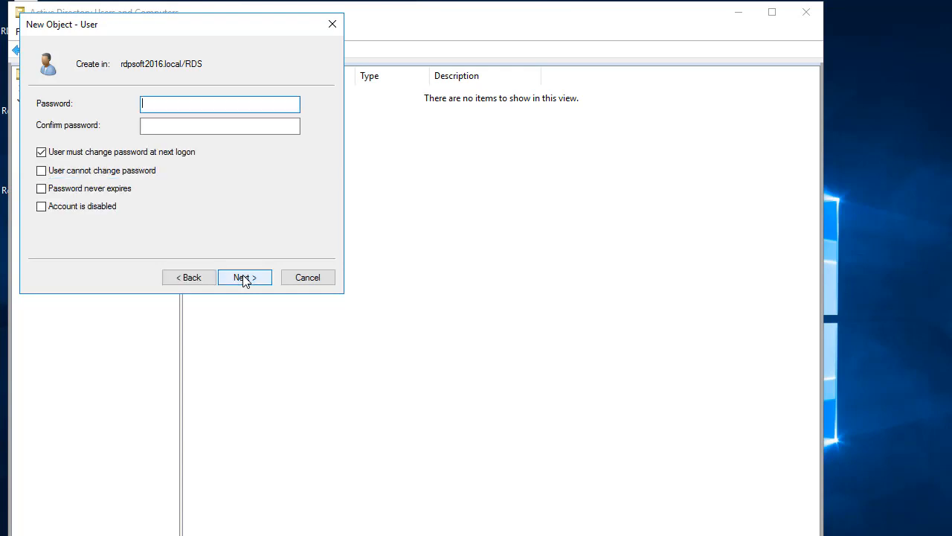
left_click(219, 103)
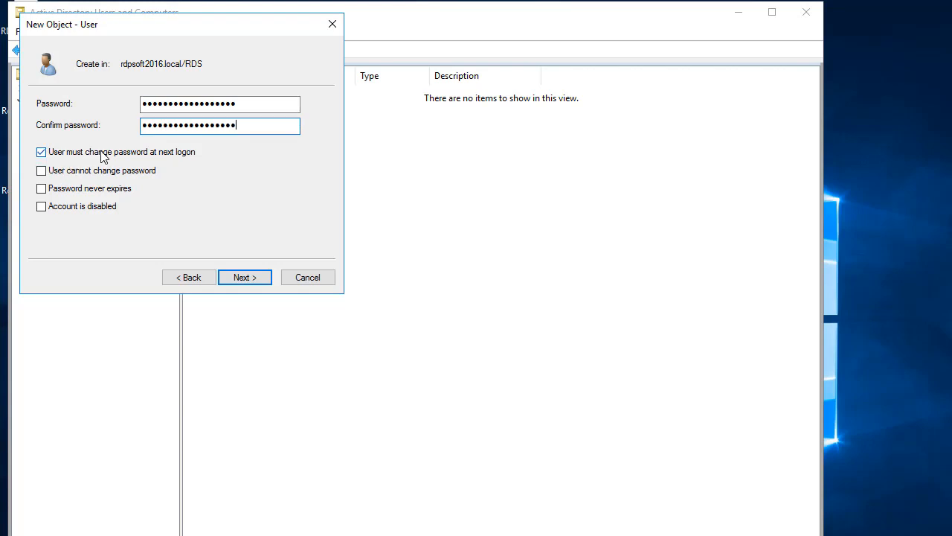
left_click(41, 152)
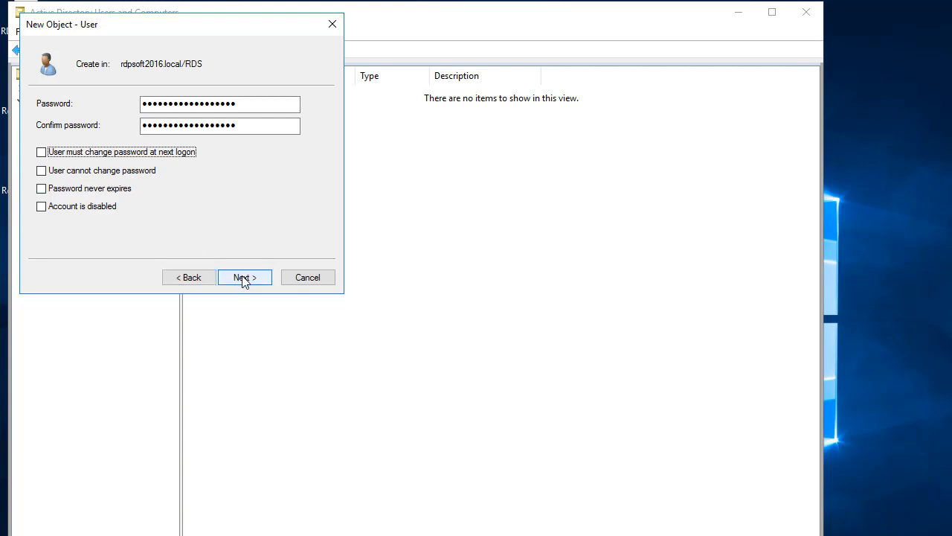
left_click(244, 277)
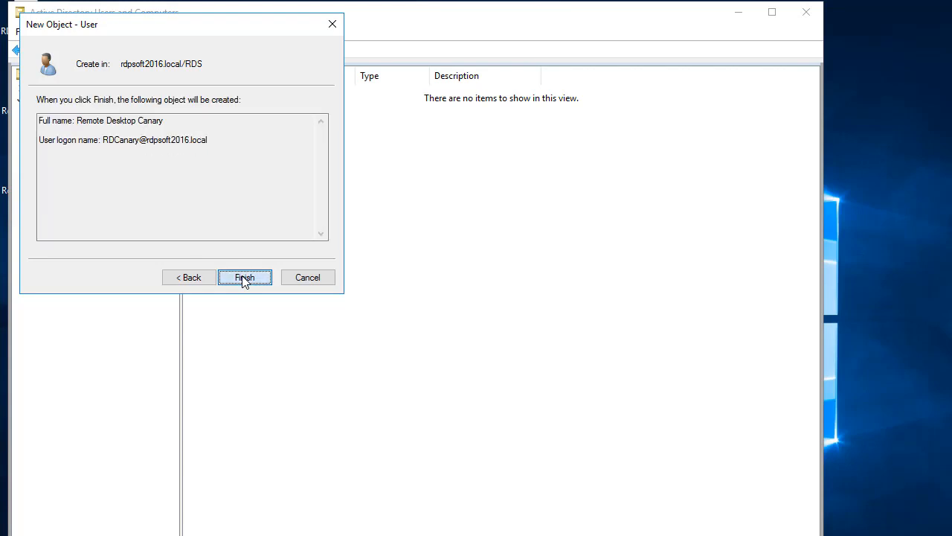
Step: Finish creating the user and add it to the Remote Desktop Users group
left_click(245, 277)
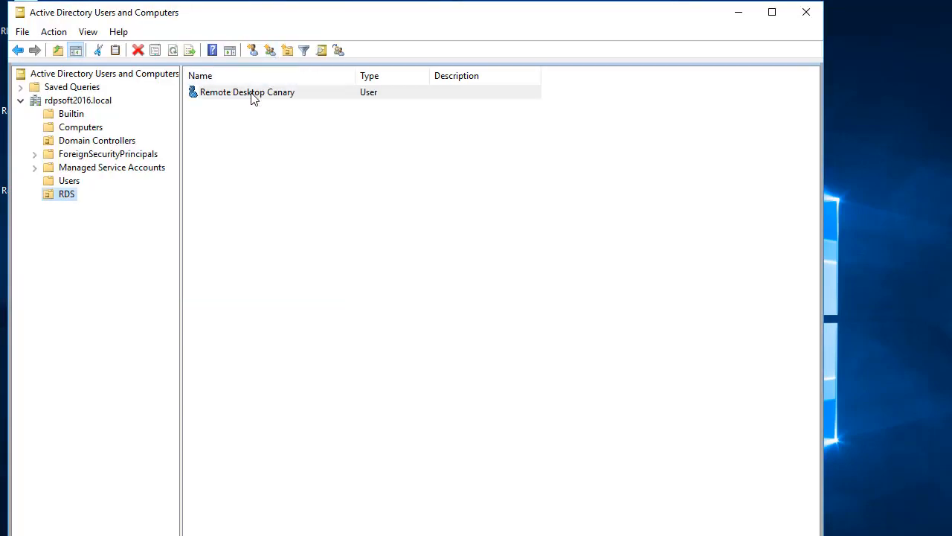
double_click(247, 92)
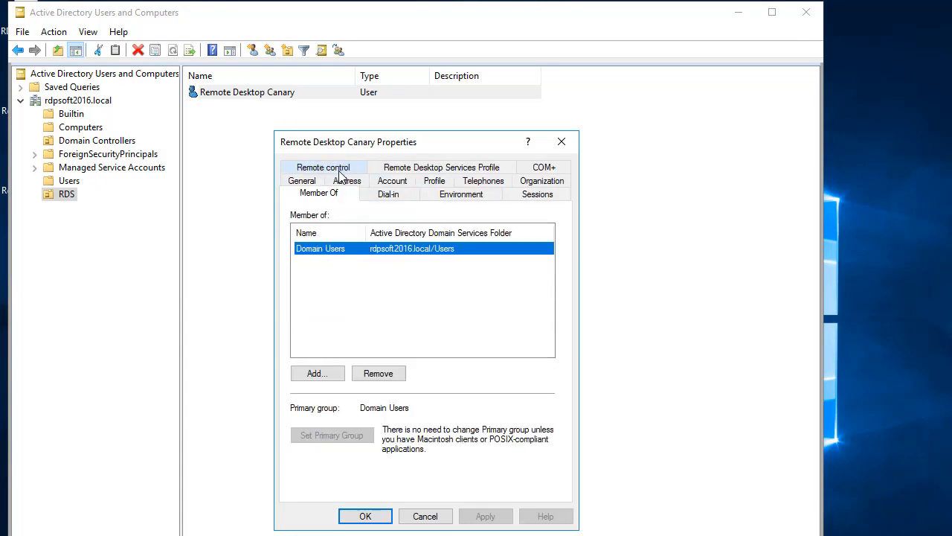
left_click(316, 373)
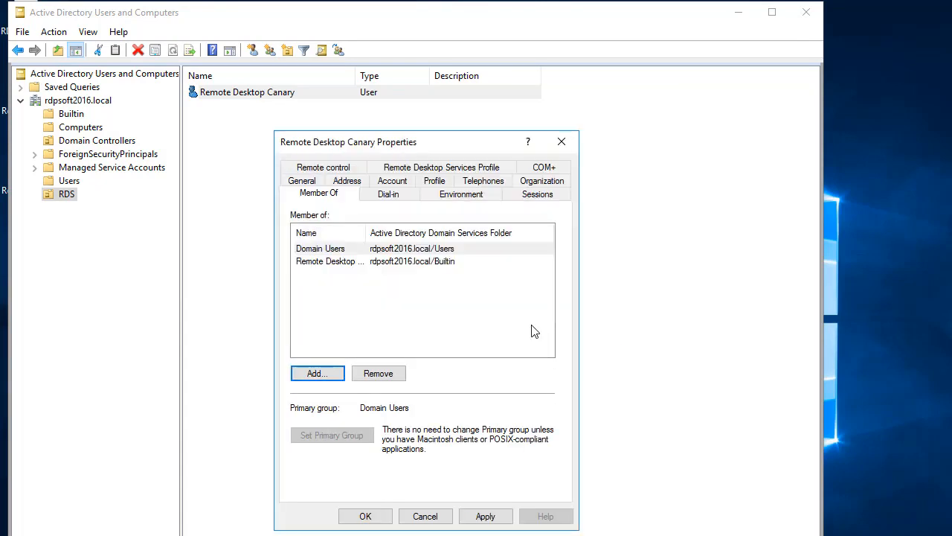
left_click(321, 248)
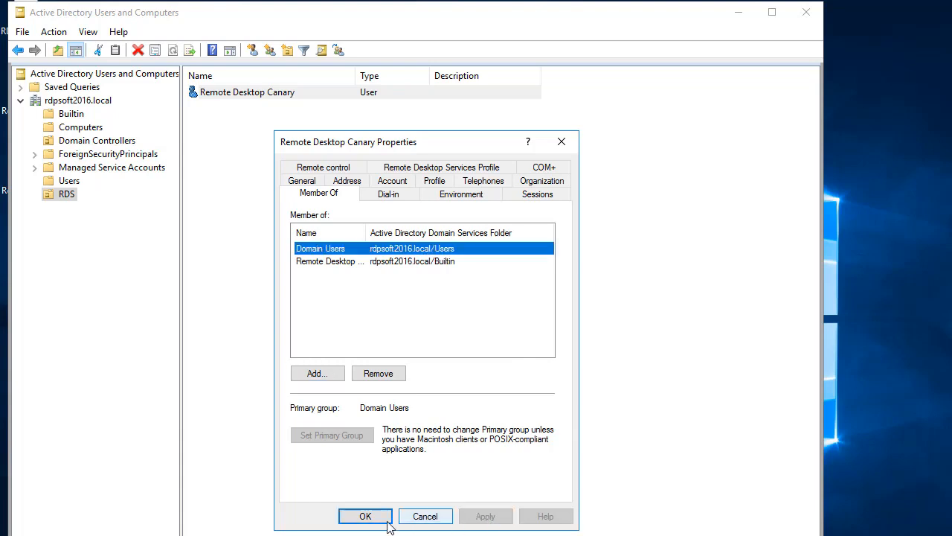
left_click(364, 515)
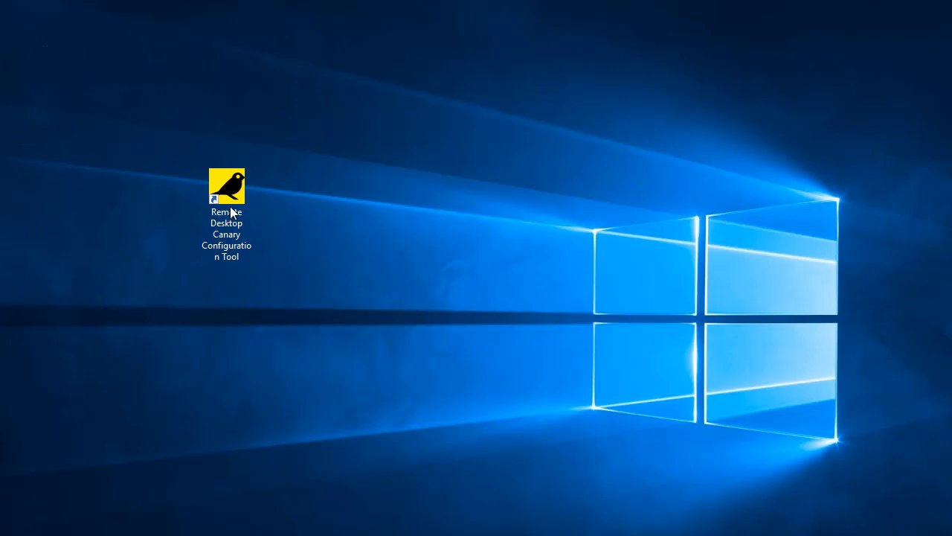
Step: Launch the Canary Configuration Tool from its desktop shortcut and choose Create a New Workflow
left_click(227, 186)
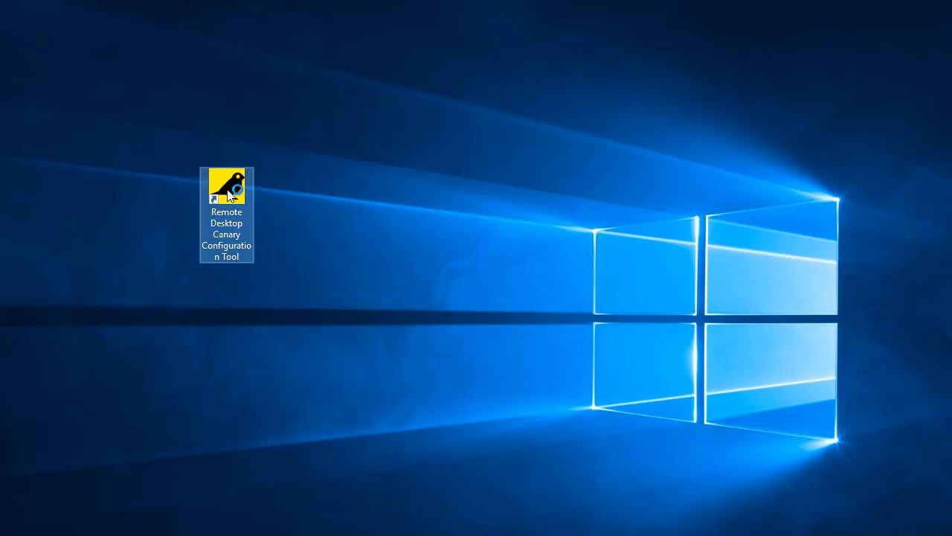
double_click(227, 186)
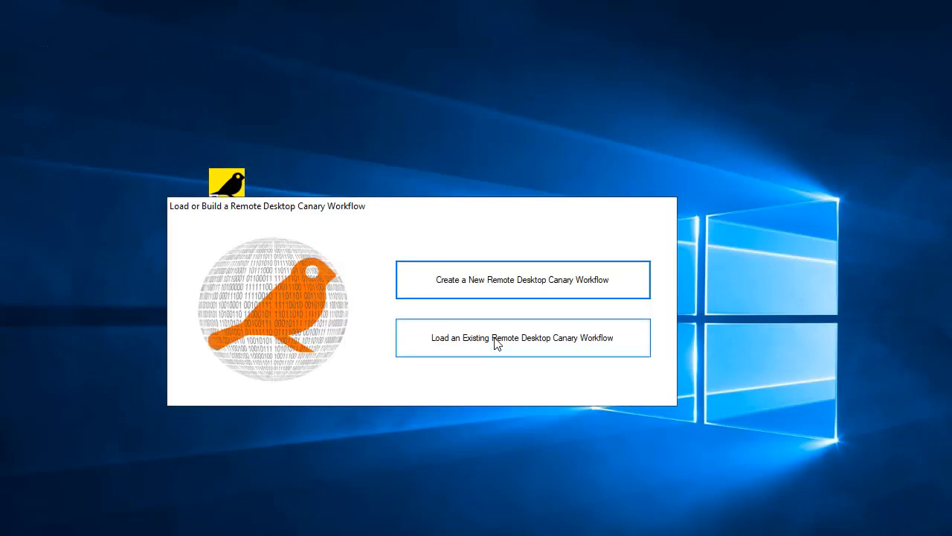
left_click(523, 279)
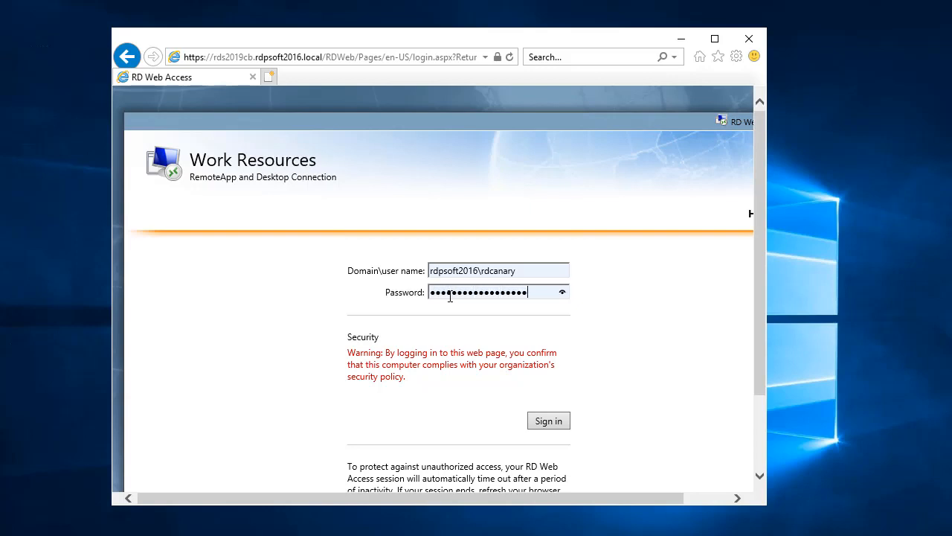
Step: Sign in and save Calculator's .rdp file to the Desktop, overwriting the old copy
left_click(548, 420)
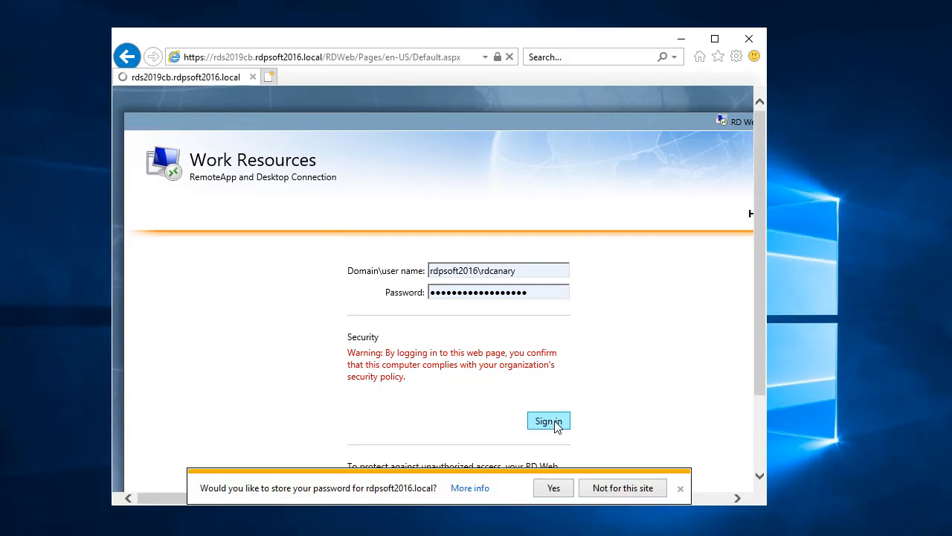
left_click(549, 420)
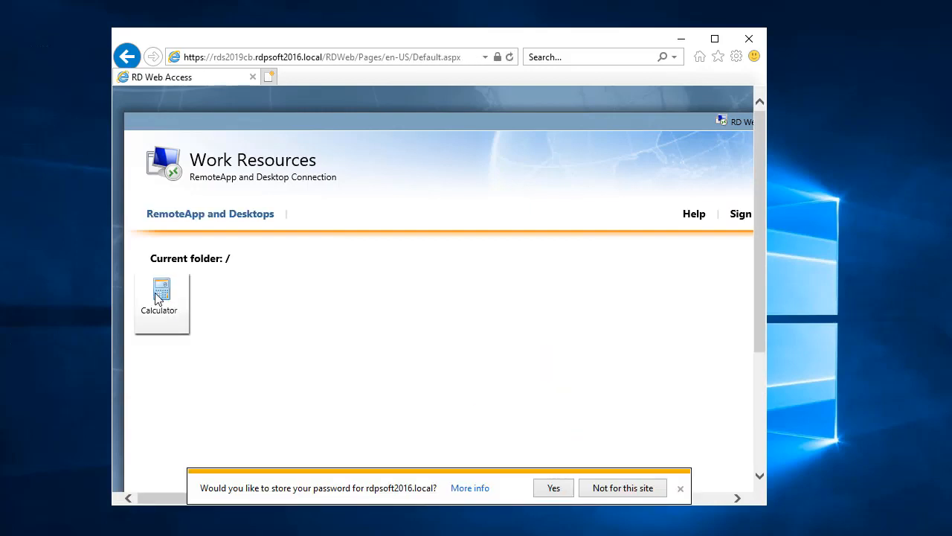
right_click(160, 294)
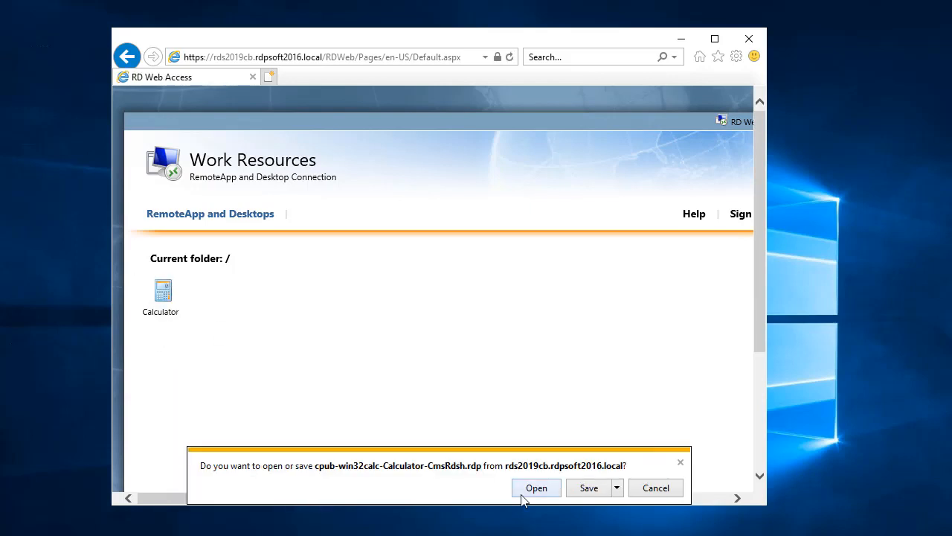
left_click(617, 487)
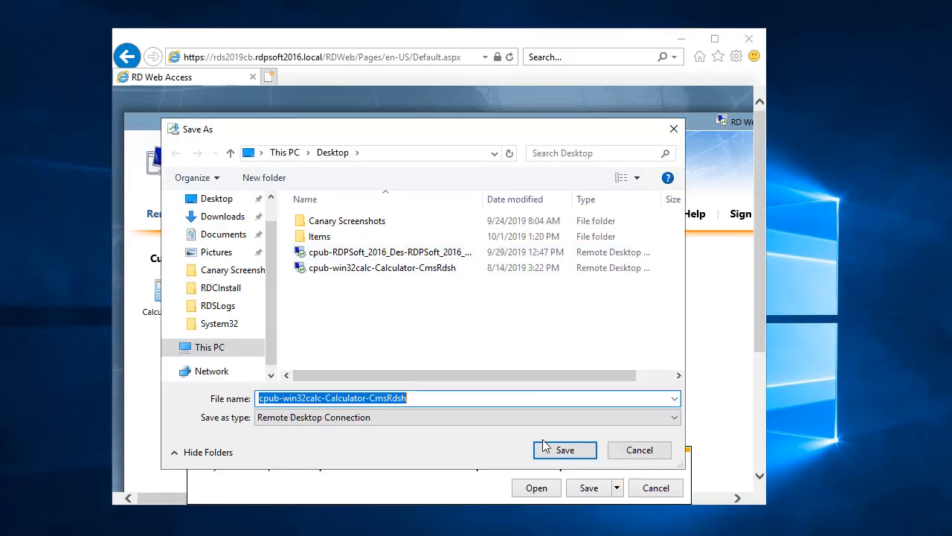
left_click(566, 449)
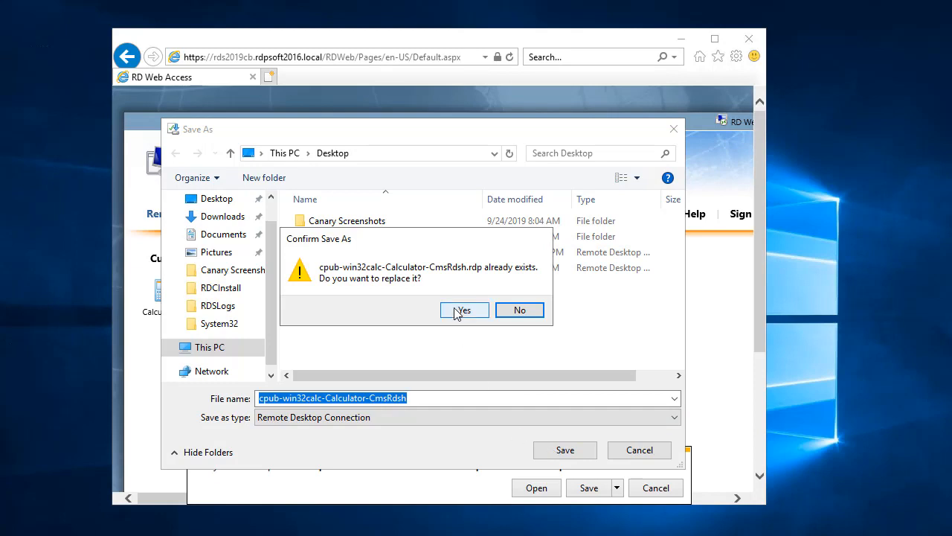
left_click(464, 310)
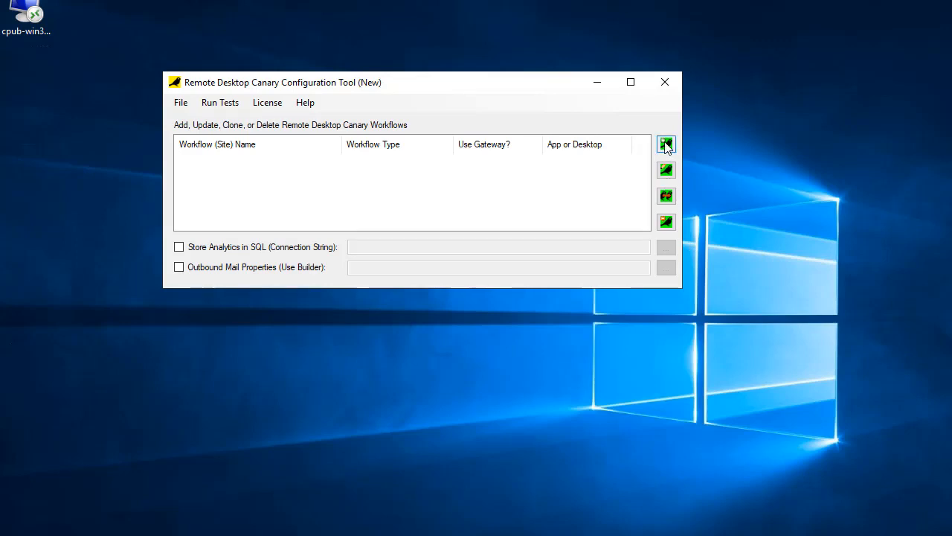
Step: Add a workflow importing the saved Calculator .rdp file, with RD Gateway unchecked
left_click(666, 144)
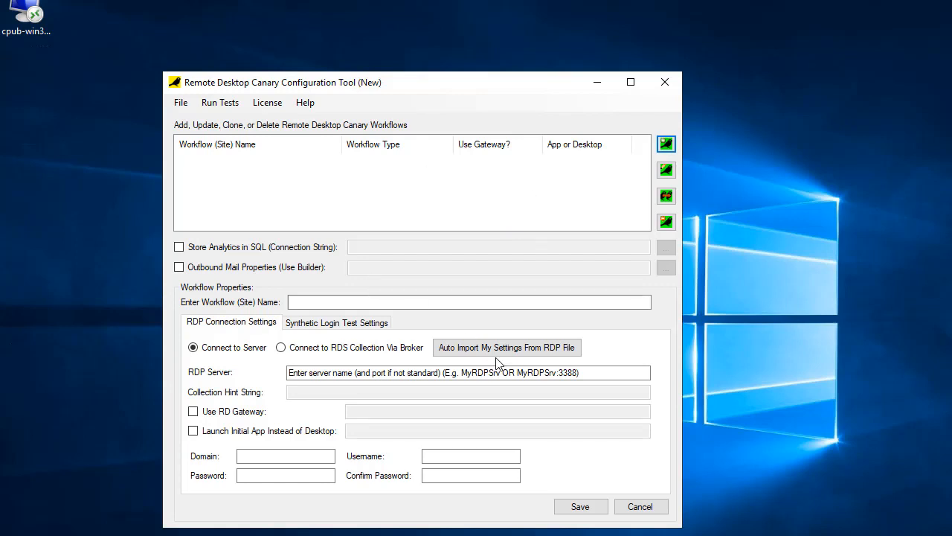
mouse_move(494, 346)
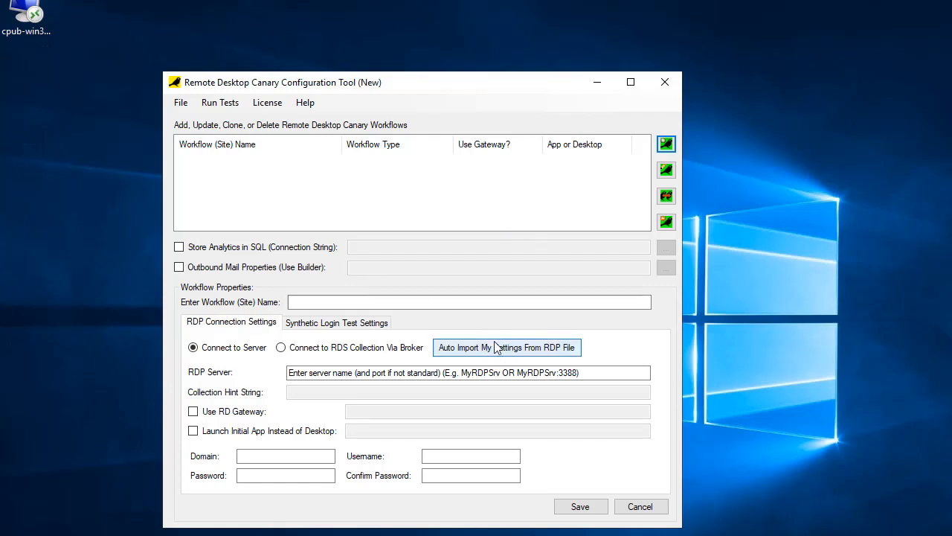
left_click(507, 348)
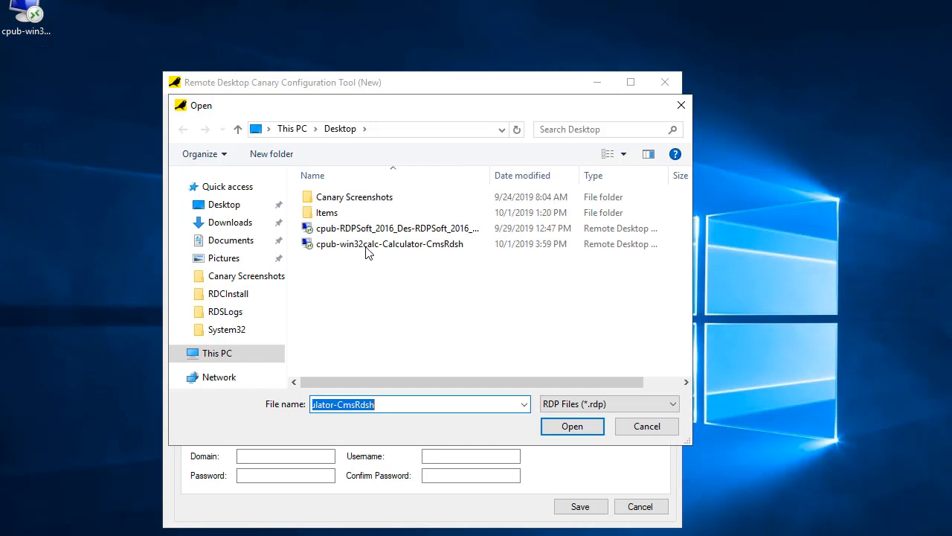
left_click(572, 426)
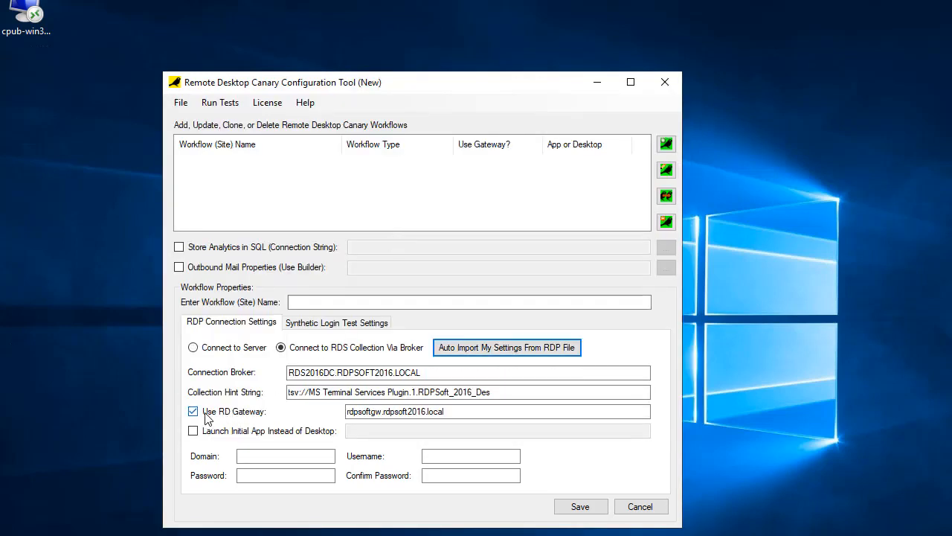
left_click(187, 412)
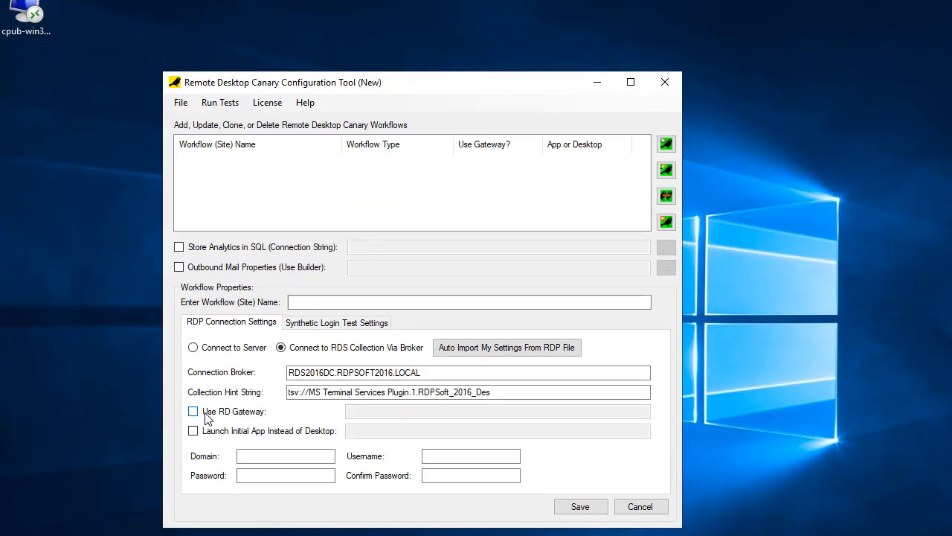
Step: Enter domain RDPSOFT2016, the canary credentials, and workflow name Local Desktop Collection
left_click(286, 456)
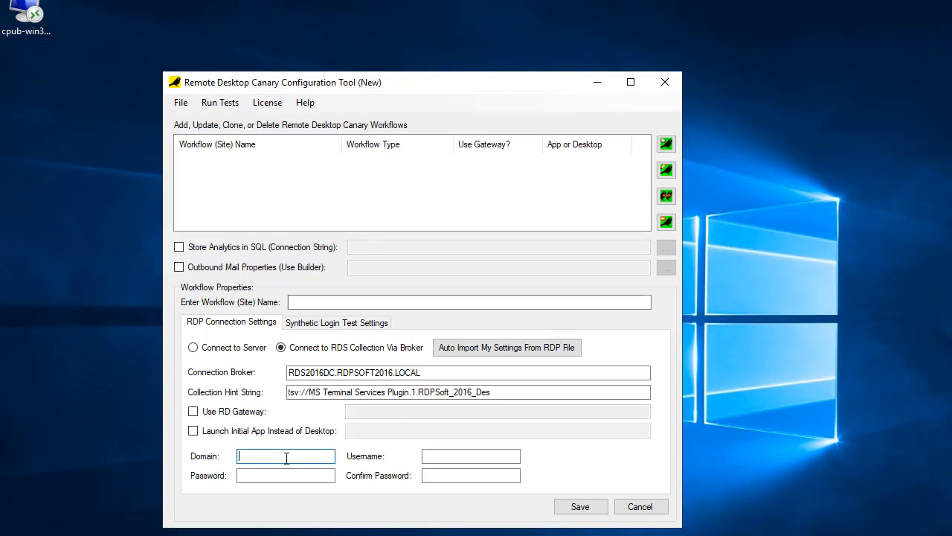
type("RDPSOFT")
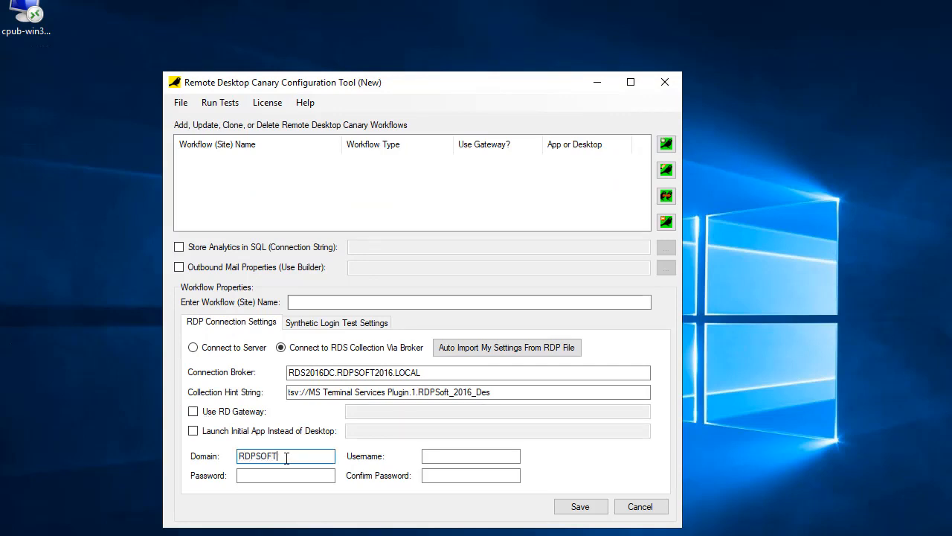
type("2016")
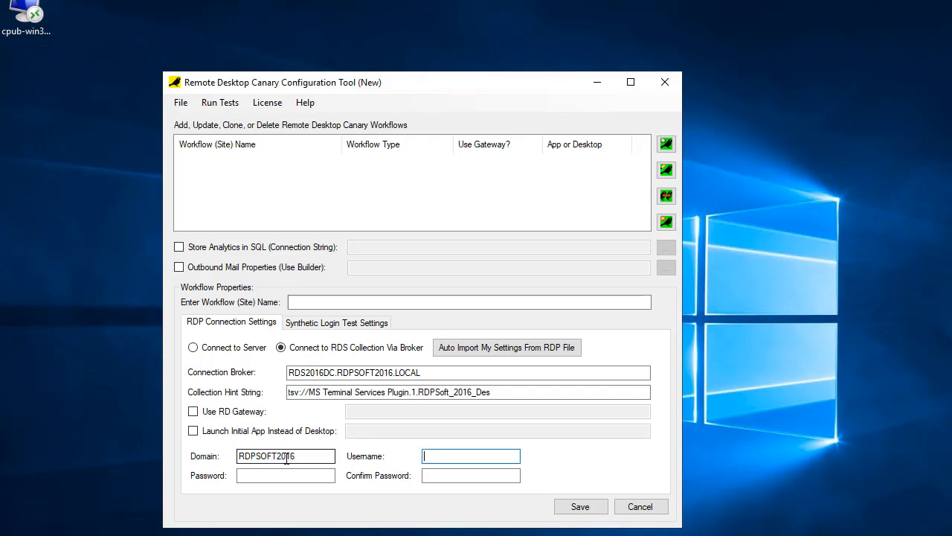
type("Administrator")
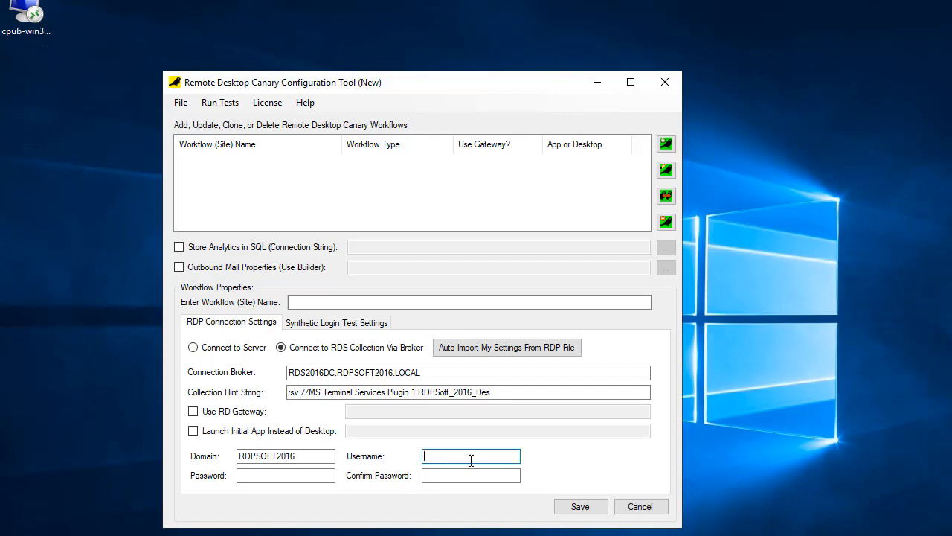
type("f")
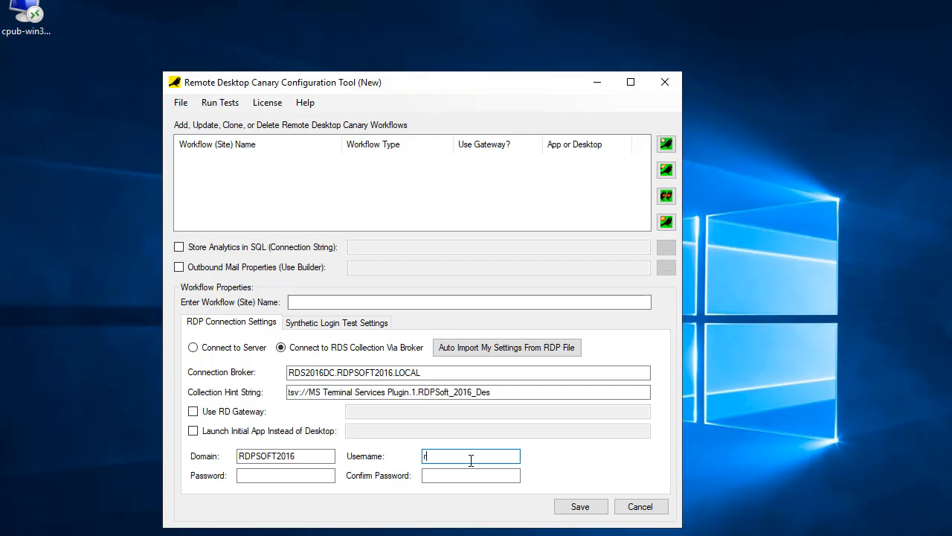
type("rdcanary")
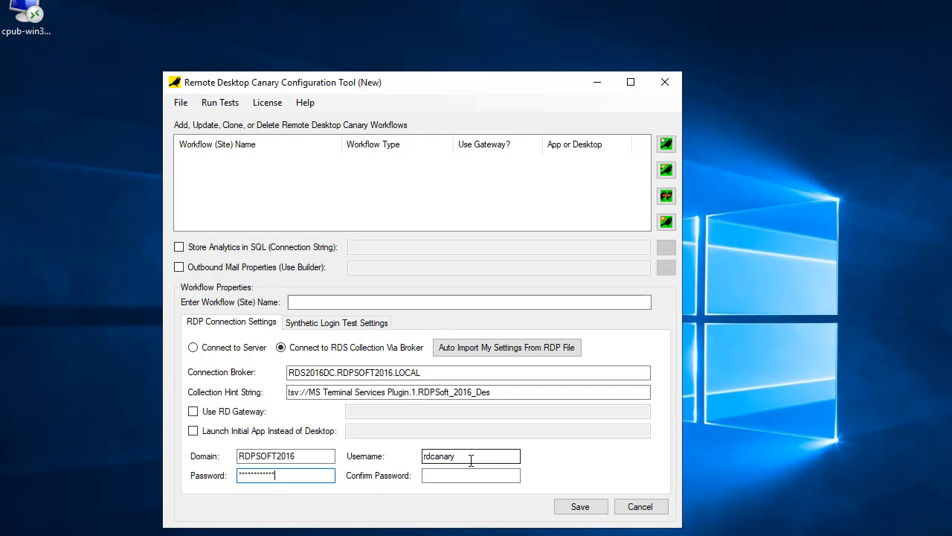
type("*****")
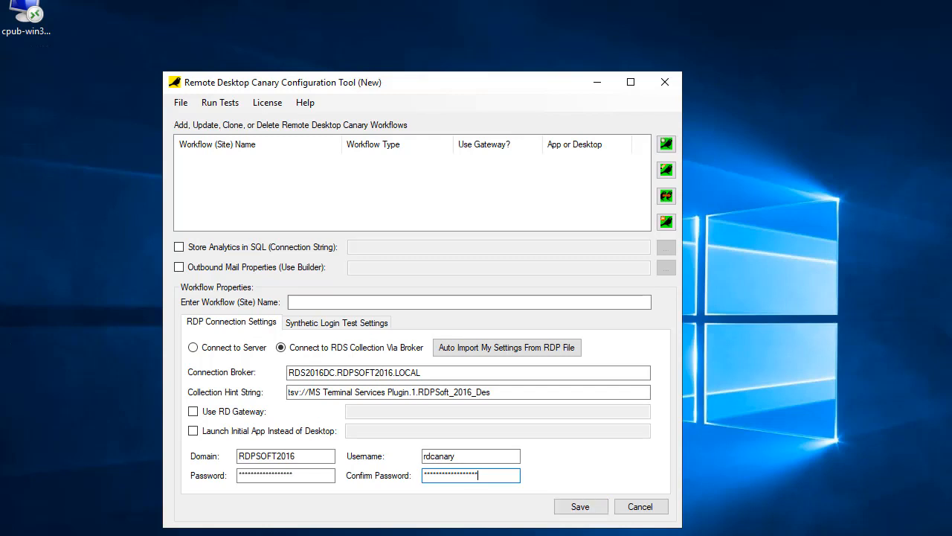
mouse_move(368, 300)
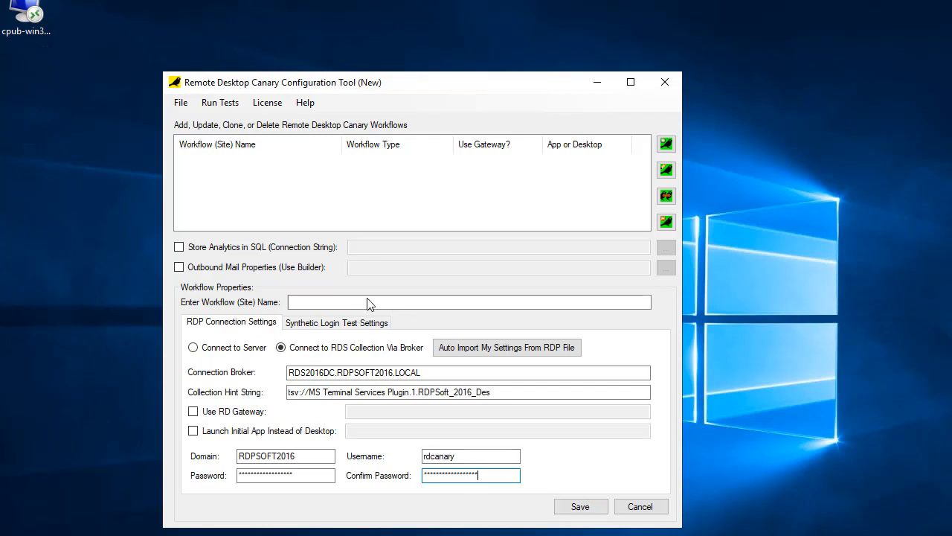
type("Loa")
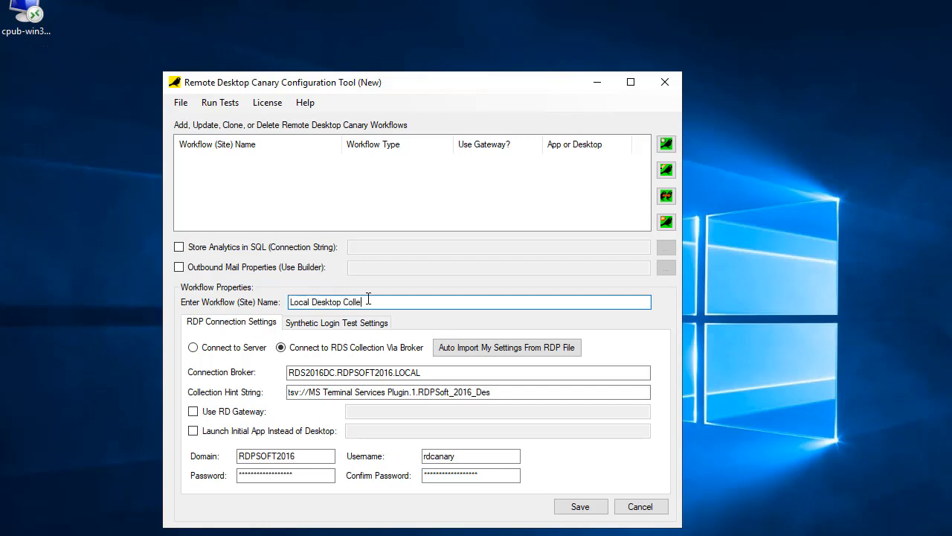
type("ction")
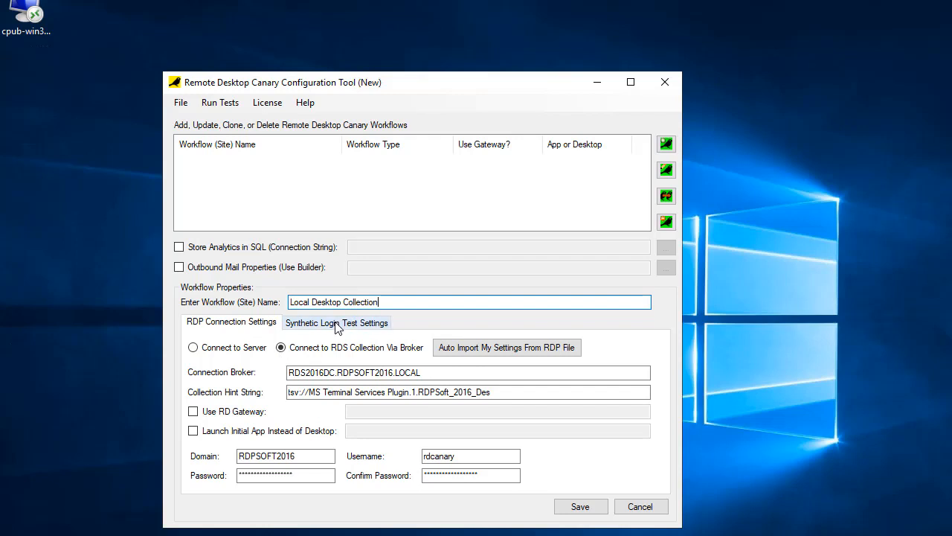
left_click(336, 322)
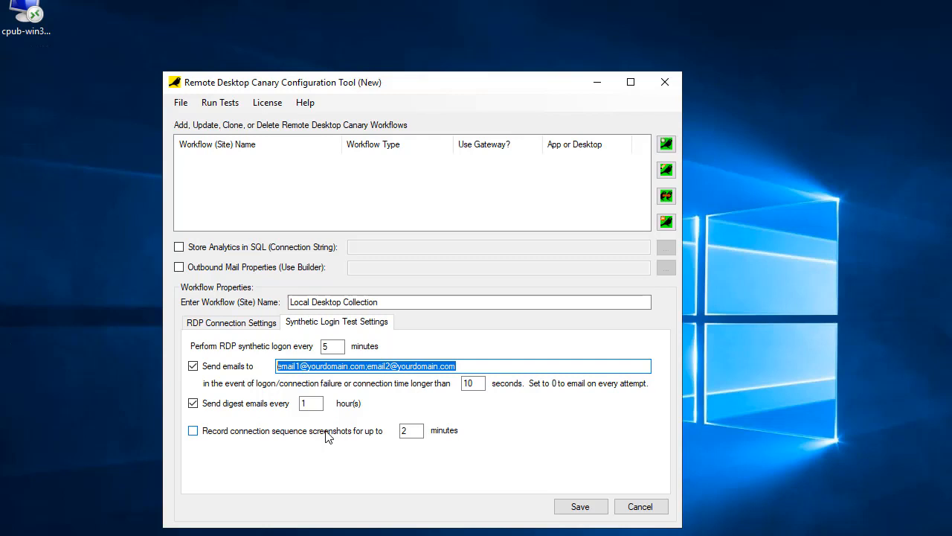
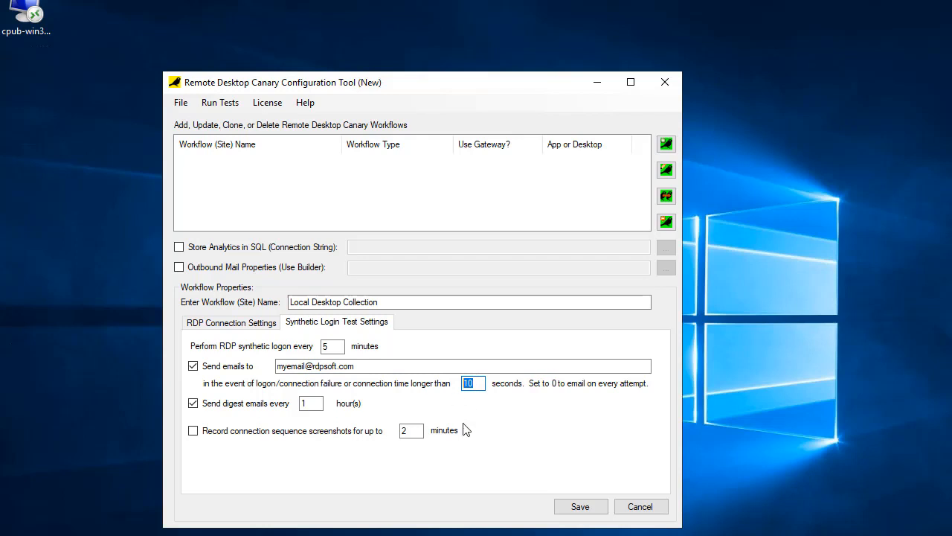
type("0")
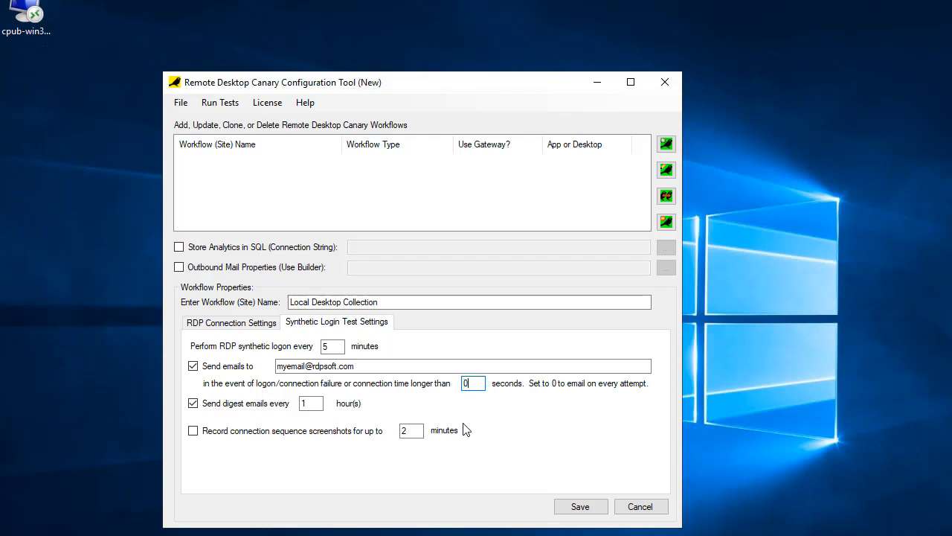
mouse_move(240, 423)
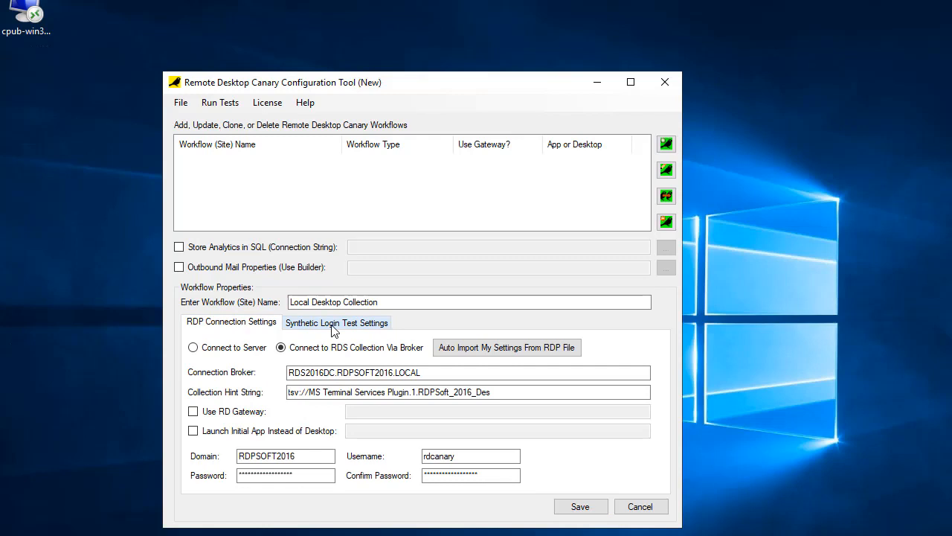
left_click(337, 322)
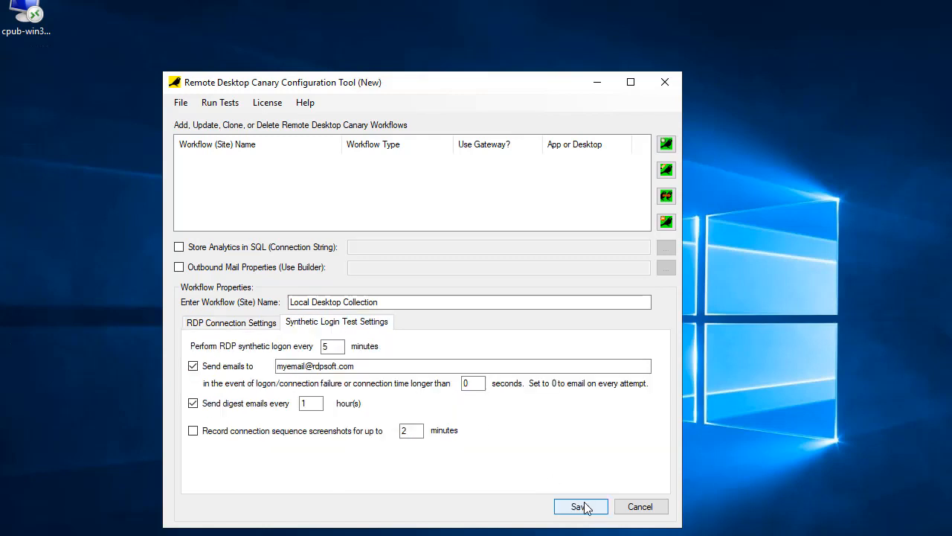
left_click(581, 507)
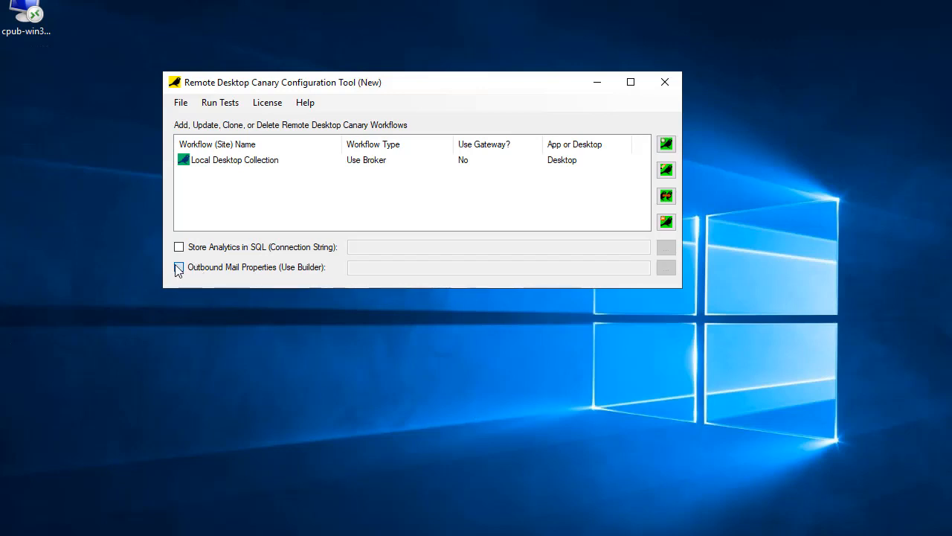
left_click(179, 267)
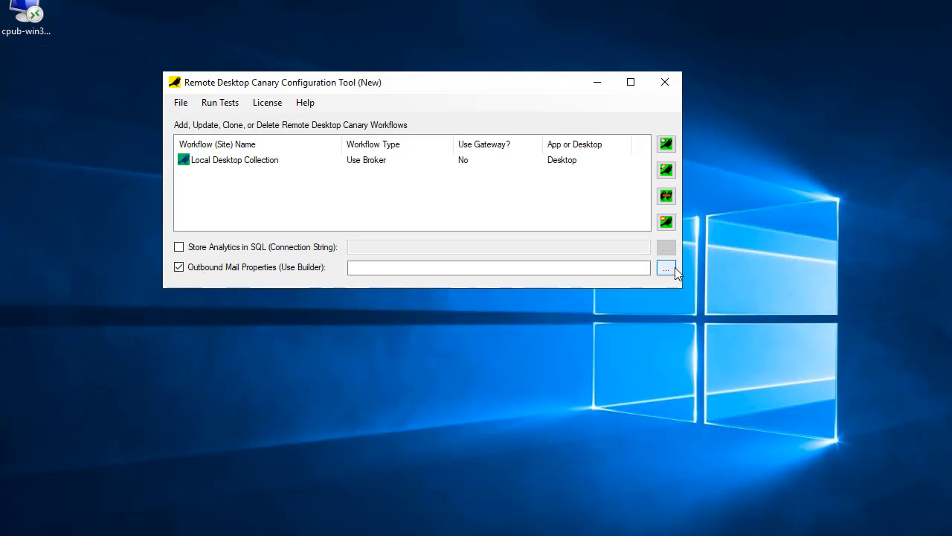
left_click(665, 268)
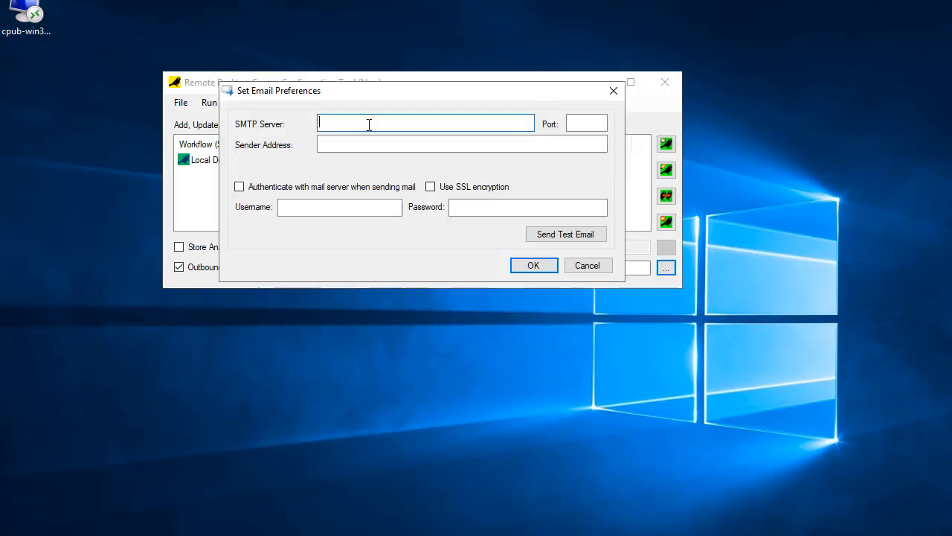
type("m")
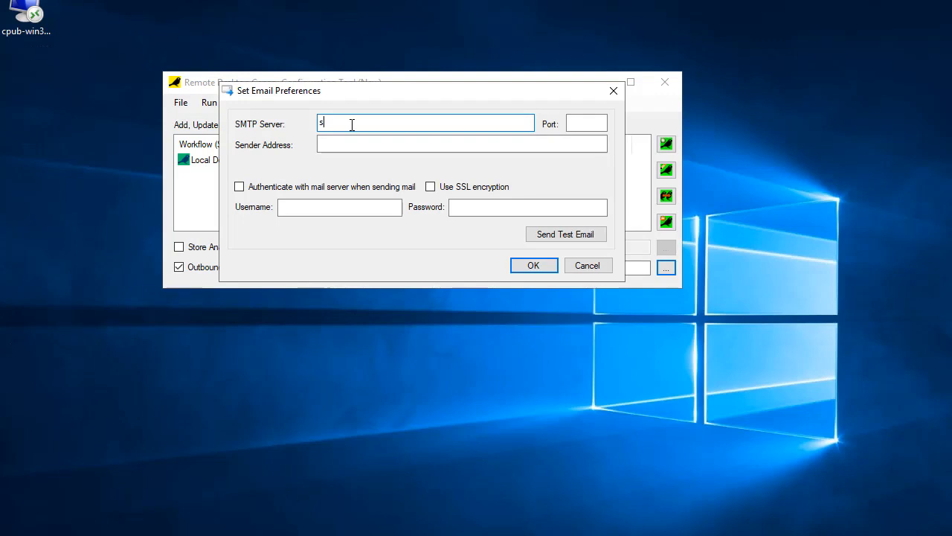
type("myemail.rdpsoft.com")
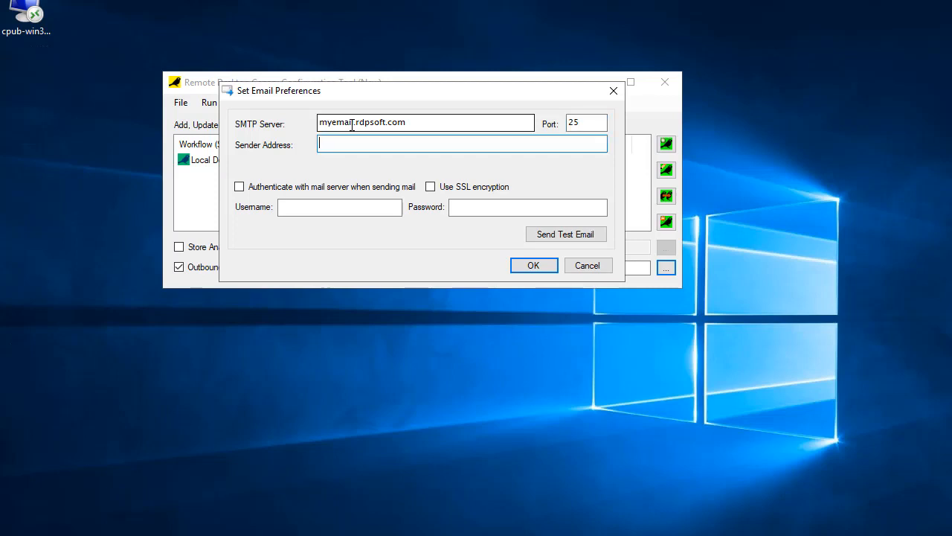
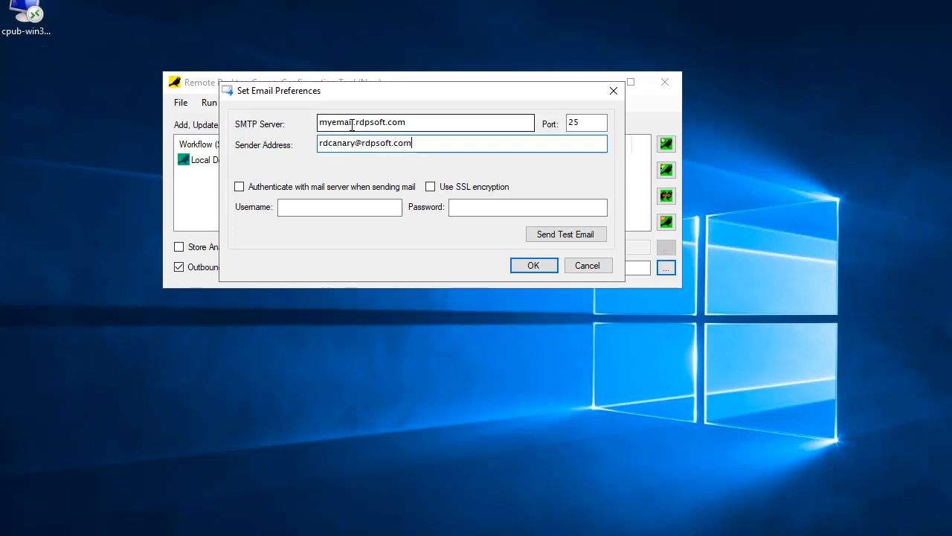
Step: Turn on authentication and SSL, and enter the rdcanary username and password
left_click(239, 187)
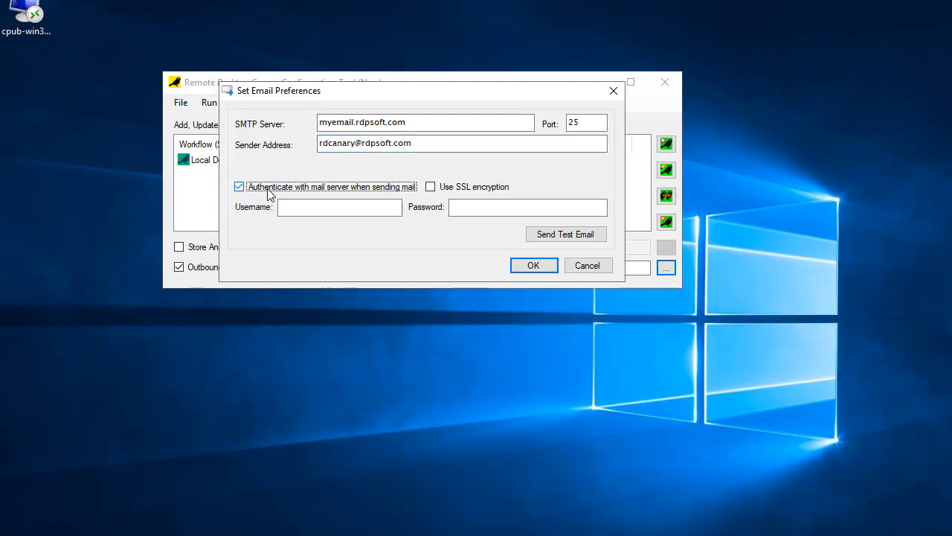
left_click(430, 187)
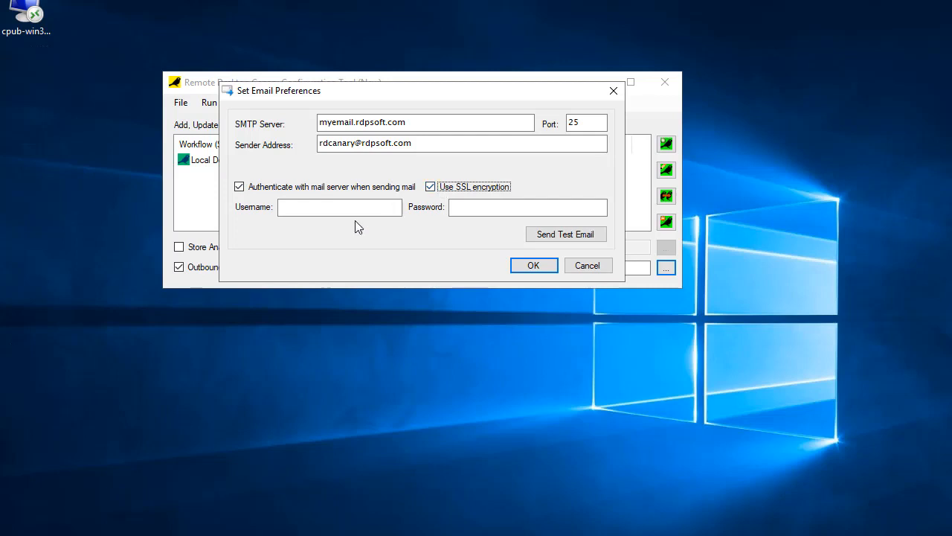
type("rdcanar")
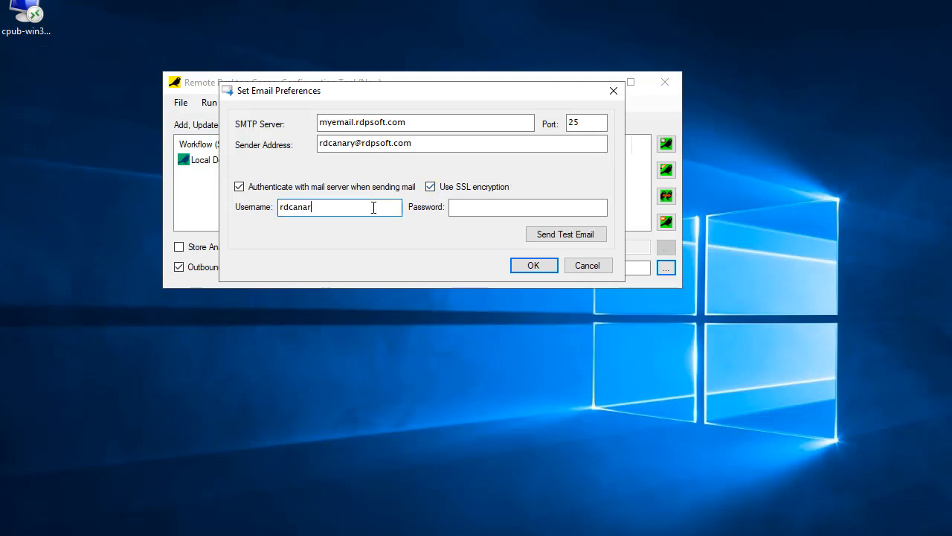
left_click(529, 207)
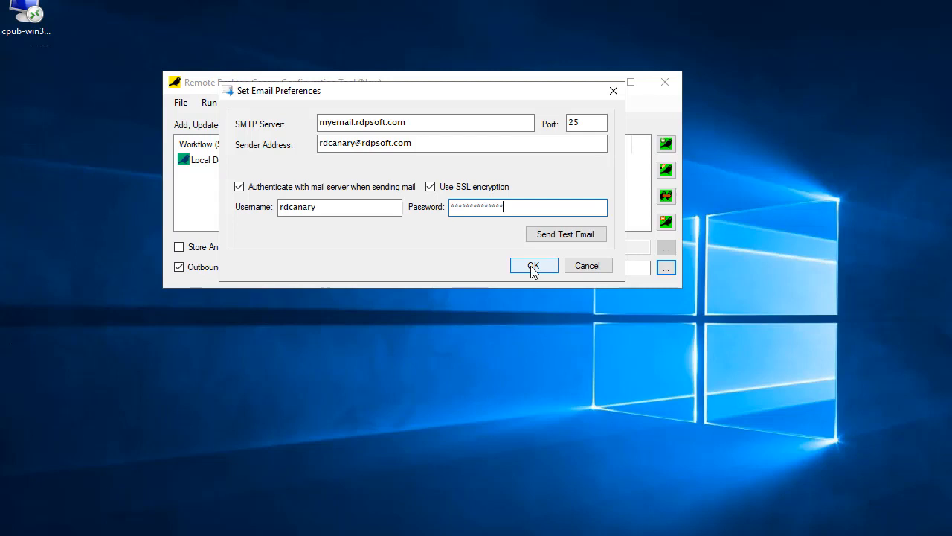
Step: Confirm the email settings and save the workflow file as TestCanary
left_click(534, 265)
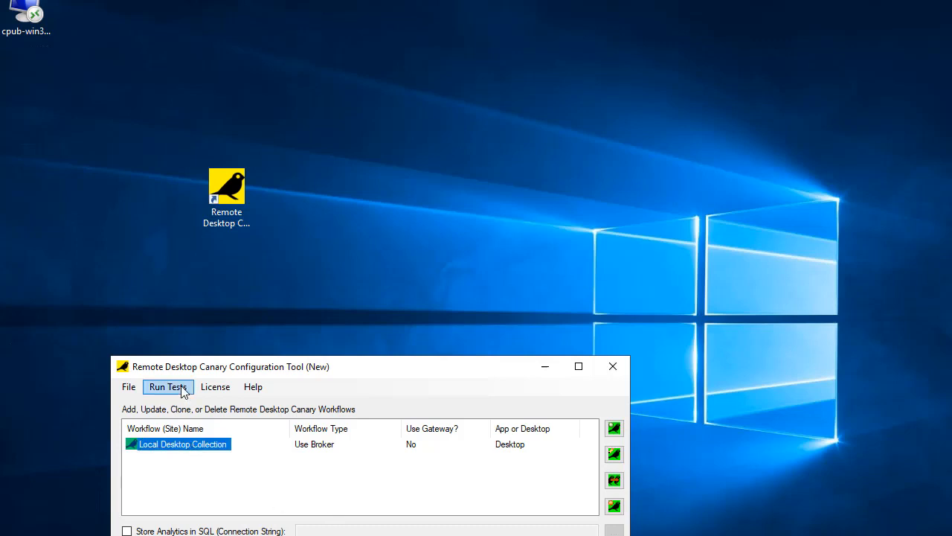
left_click(168, 387)
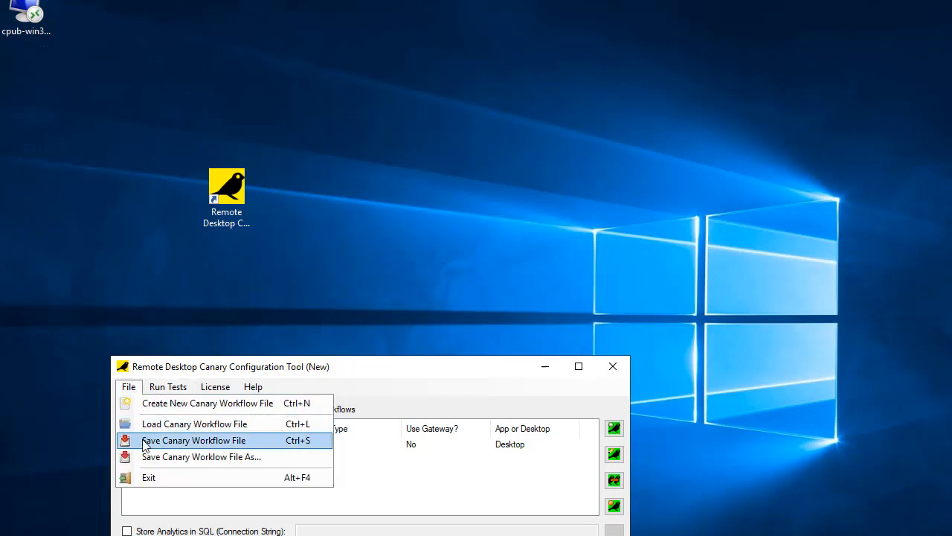
left_click(193, 439)
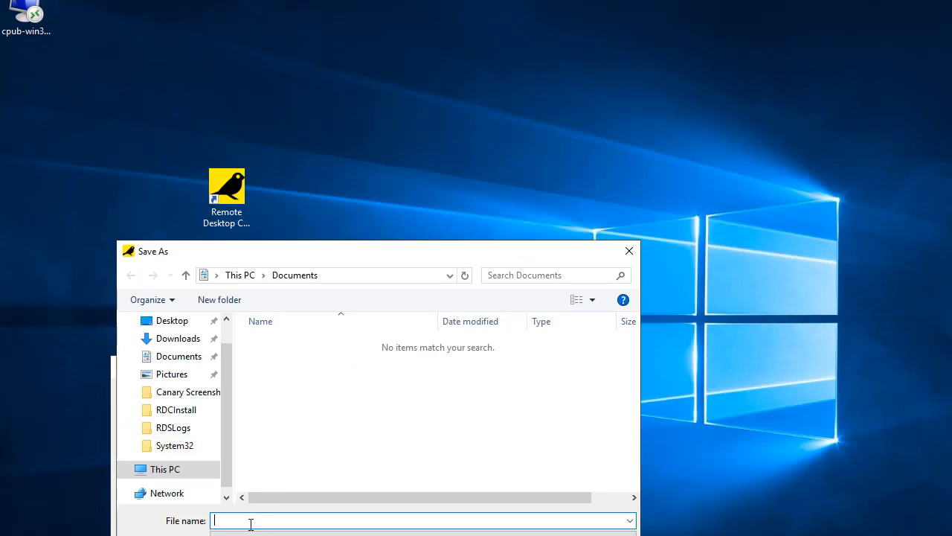
type("Test")
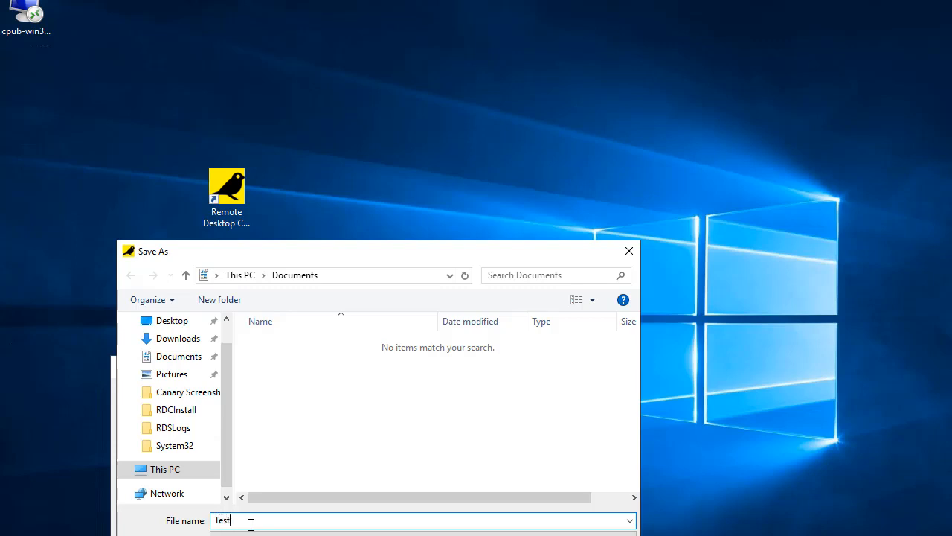
type("Canary")
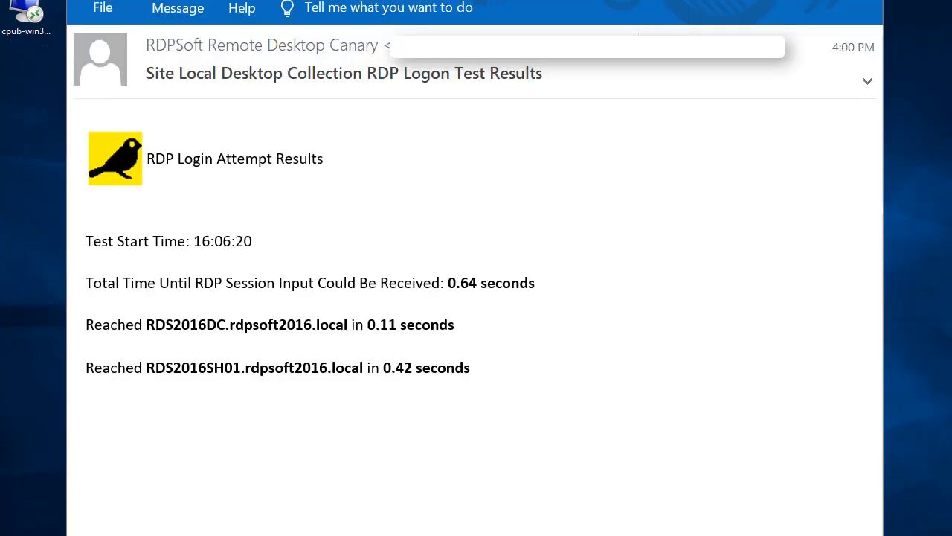
mouse_move(485, 291)
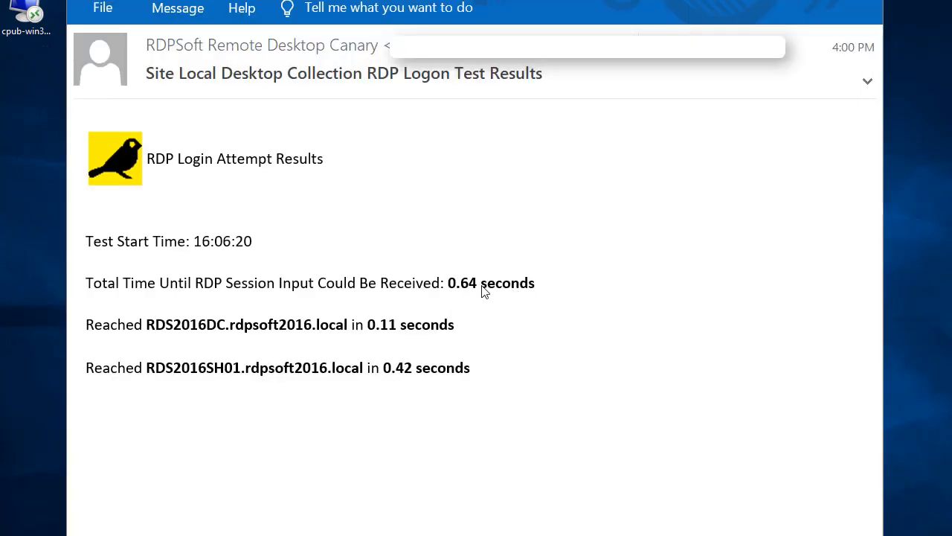
mouse_move(442, 344)
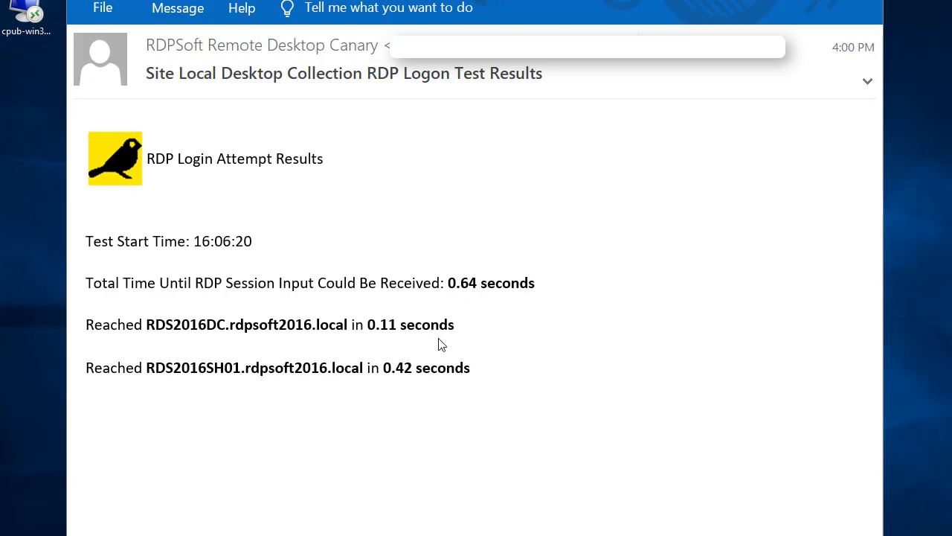
mouse_move(301, 253)
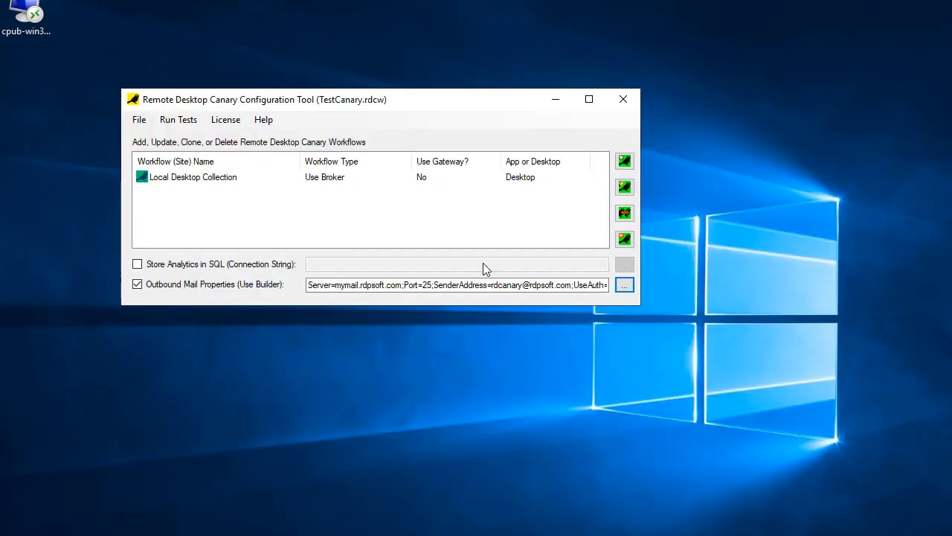
mouse_move(219, 185)
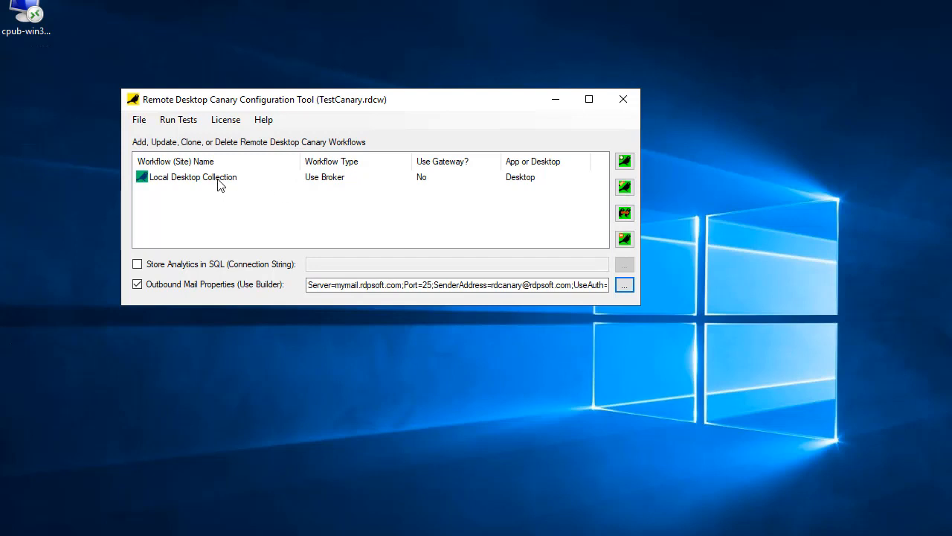
Step: Clone Local Desktop Collection and rename the copy Desktop Collection Thru Gateway
left_click(193, 177)
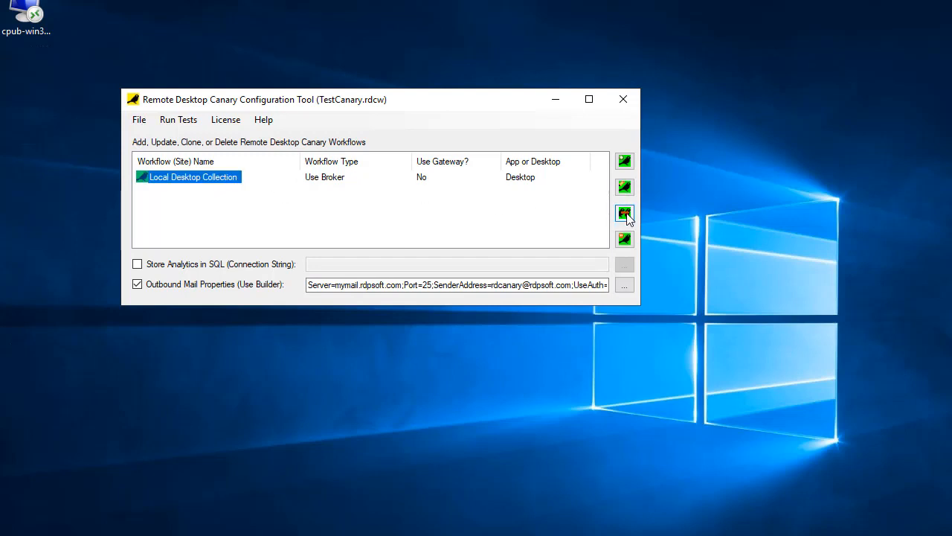
mouse_move(625, 216)
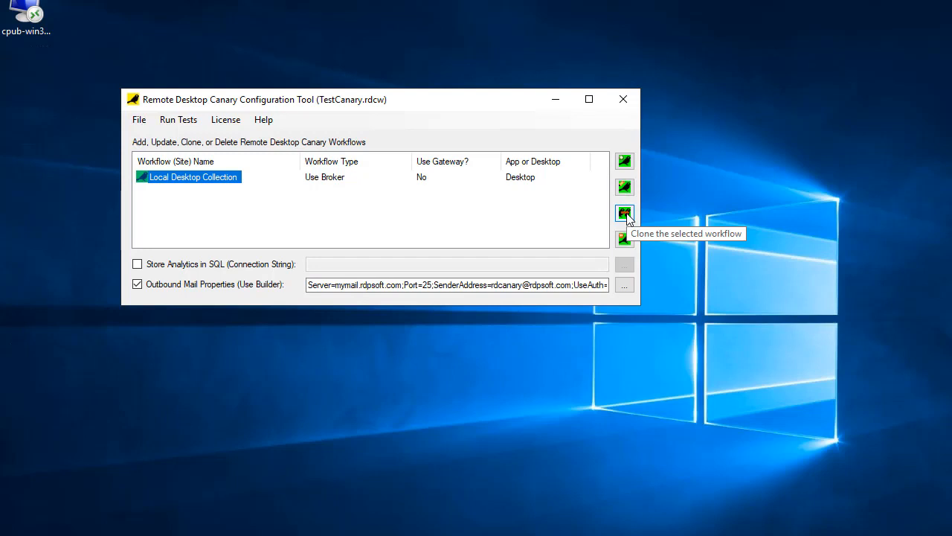
left_click(624, 213)
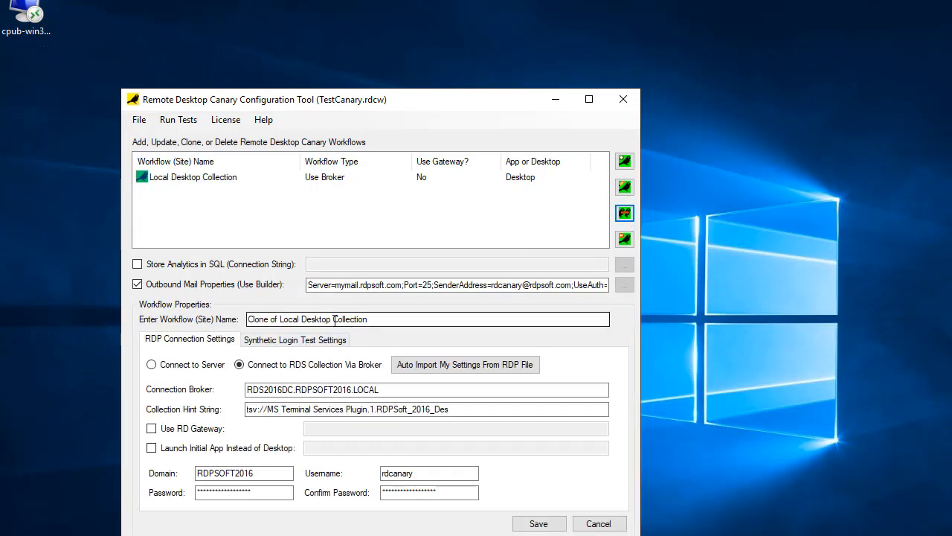
double_click(268, 319)
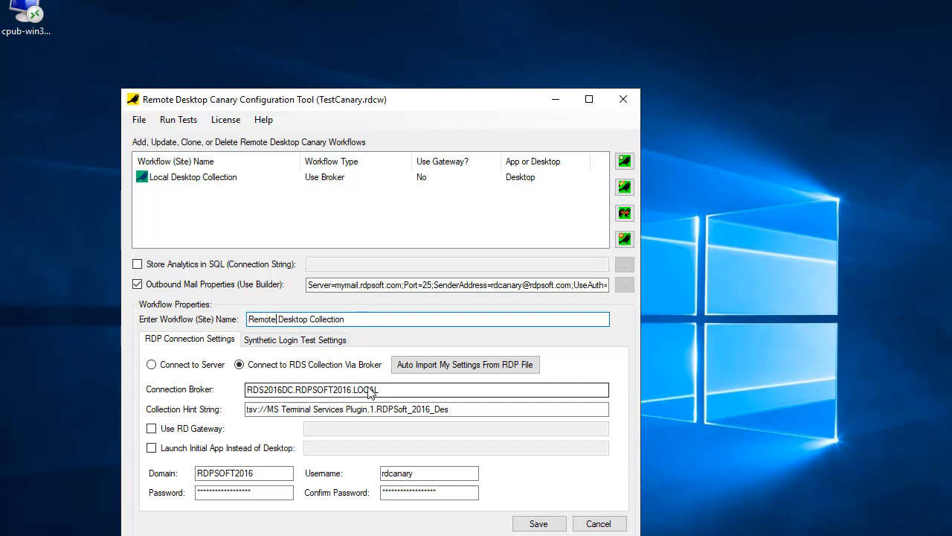
mouse_move(390, 409)
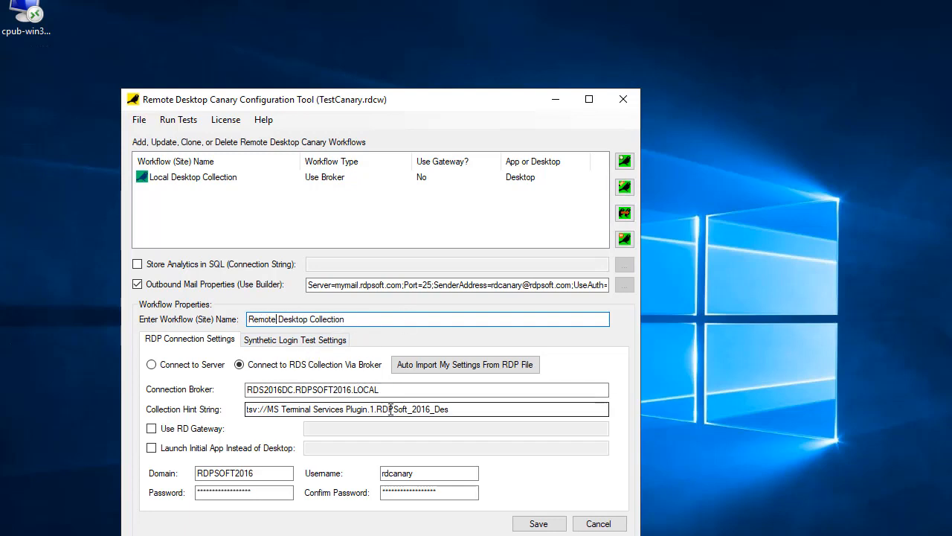
double_click(259, 320)
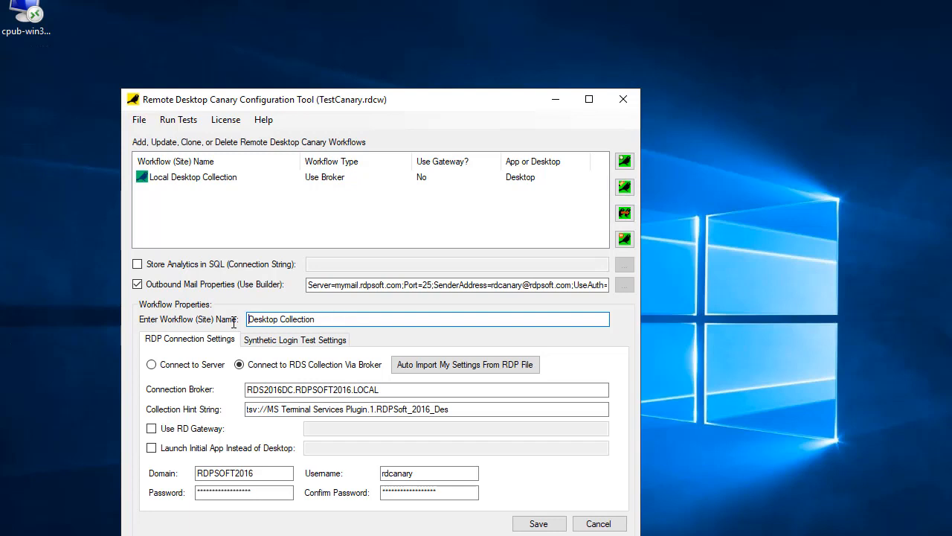
type("Thru Gateway")
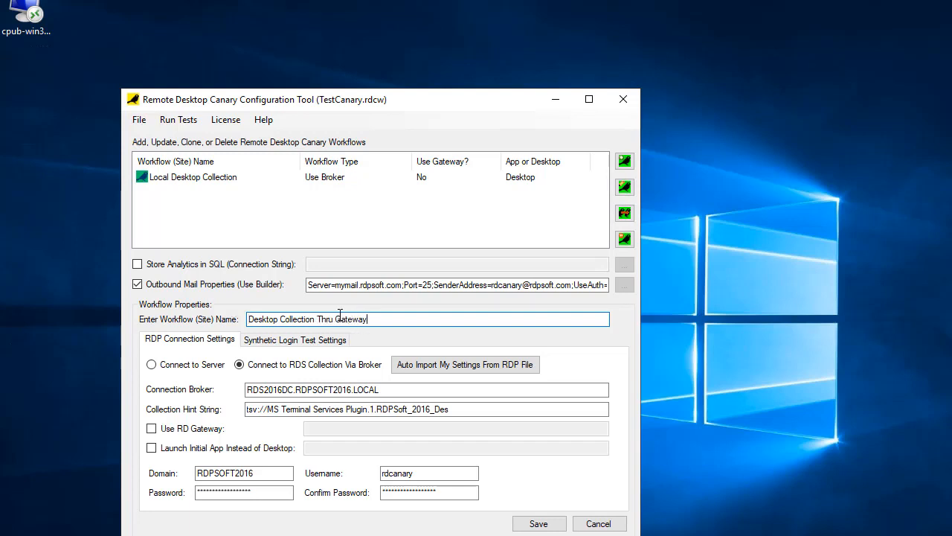
Step: Enable RD Gateway with address rdpsoftgw.rdpsoft2016.local and review the settings tabs
left_click(139, 428)
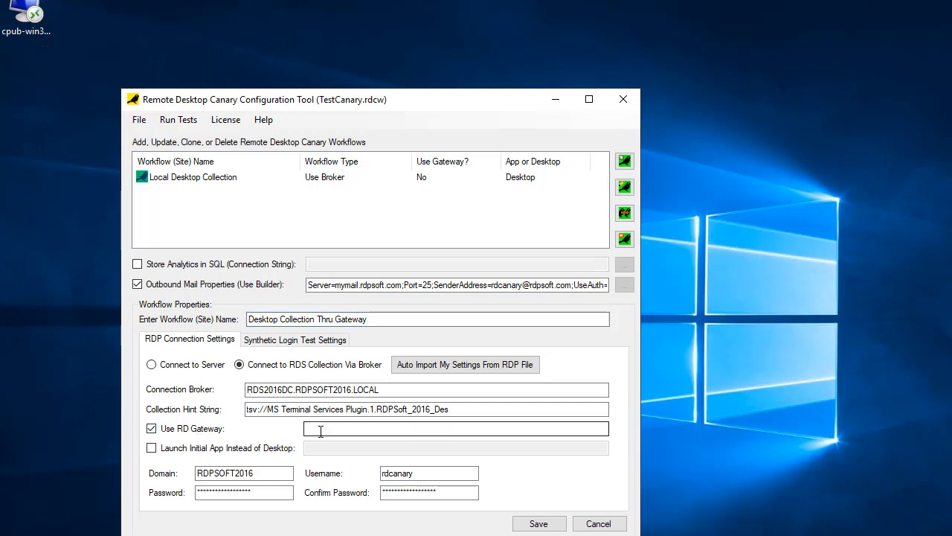
type("rdpsoftgw.")
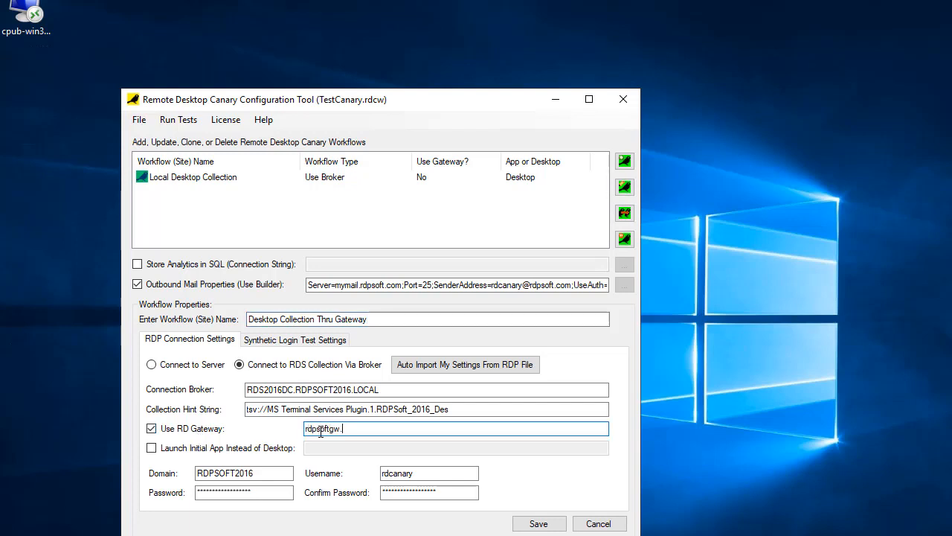
type("rdpsoft2016.local")
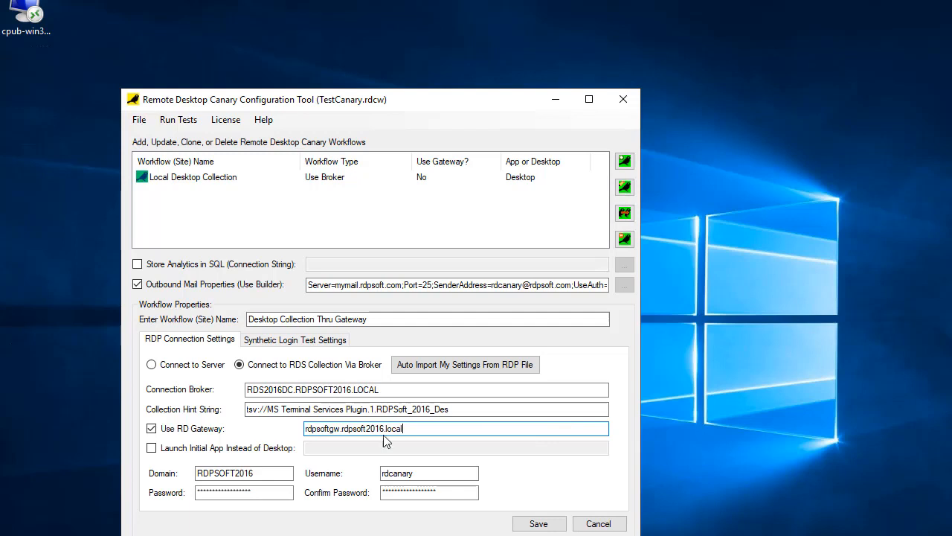
left_click(294, 339)
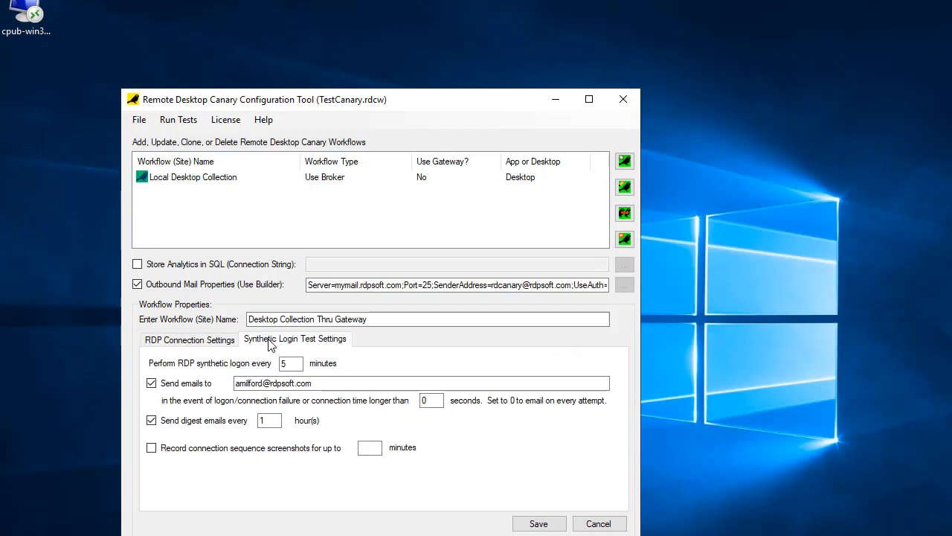
left_click(190, 339)
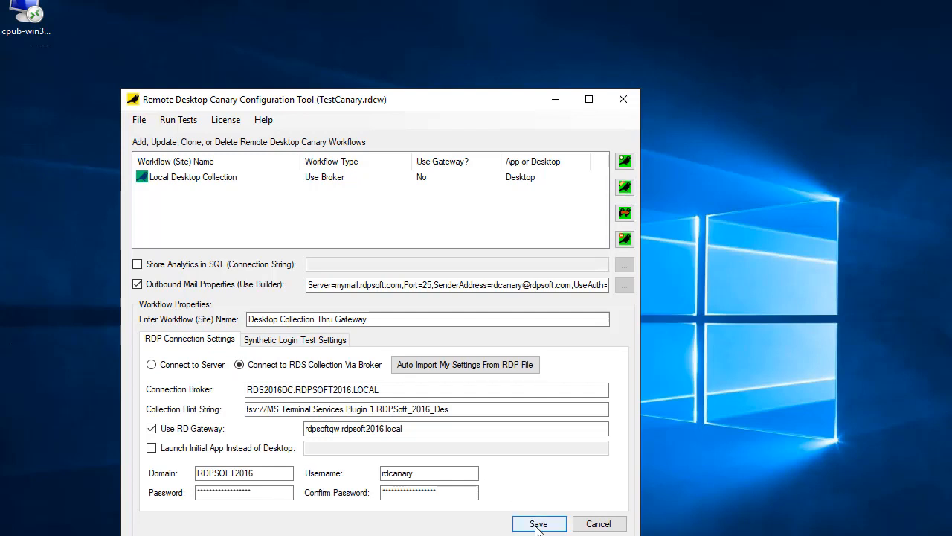
Step: Save Desktop Collection Thru Gateway and select Local Desktop Collection in the list
left_click(538, 523)
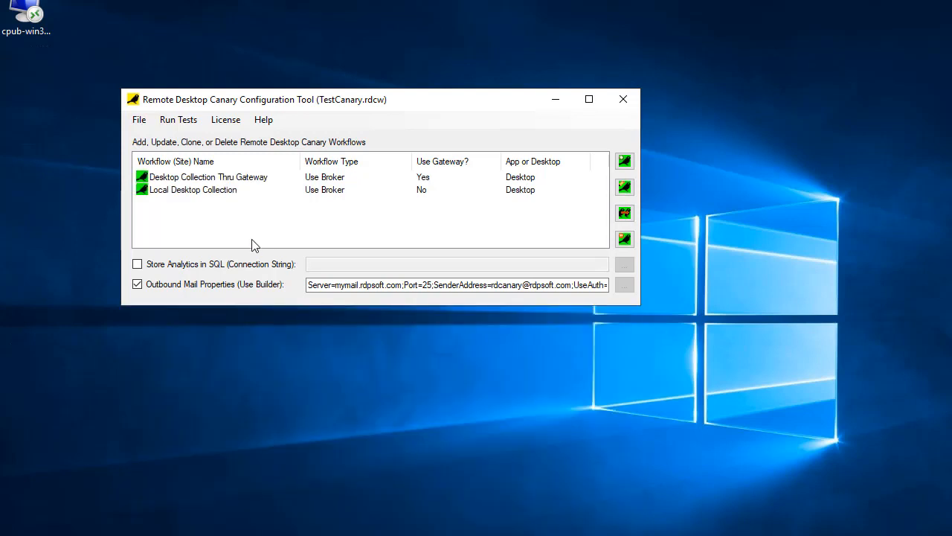
left_click(193, 190)
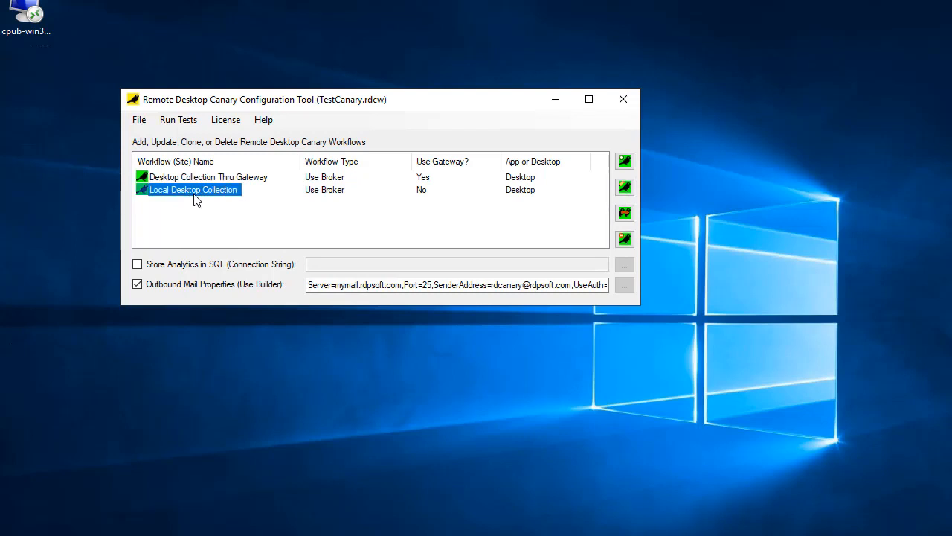
left_click(208, 177)
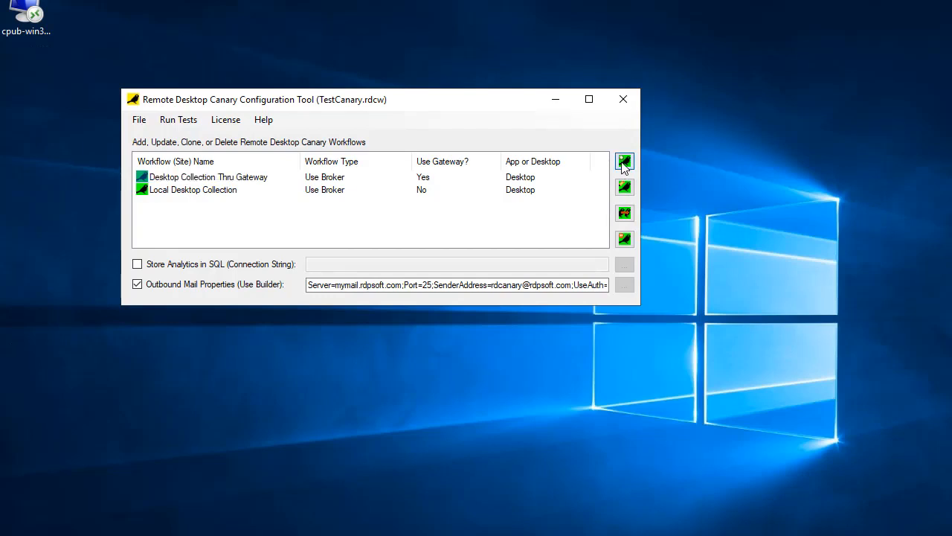
Step: Add a workflow named RemoteApp and import settings from the Desktop's cpub-win32calc-Calculator-CmsRdsh.rdp
left_click(624, 162)
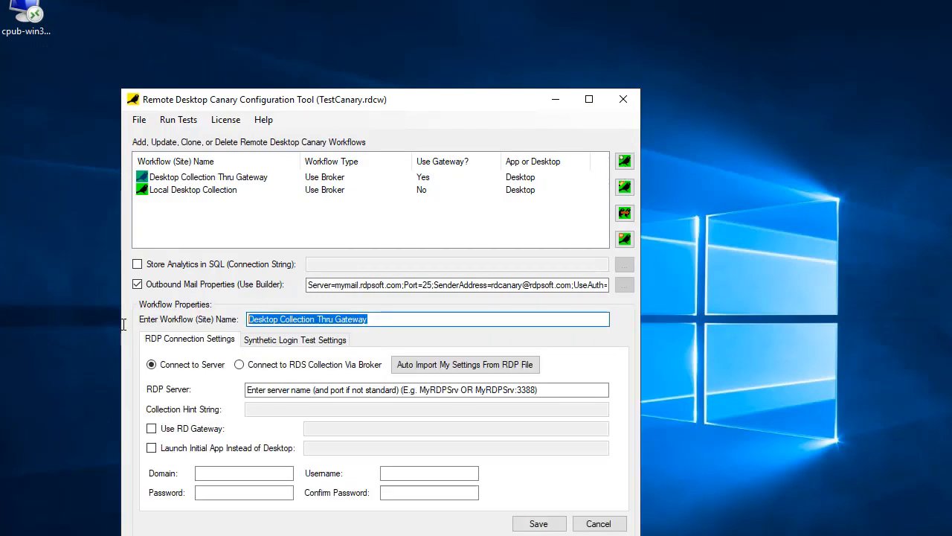
type("RemoteApp")
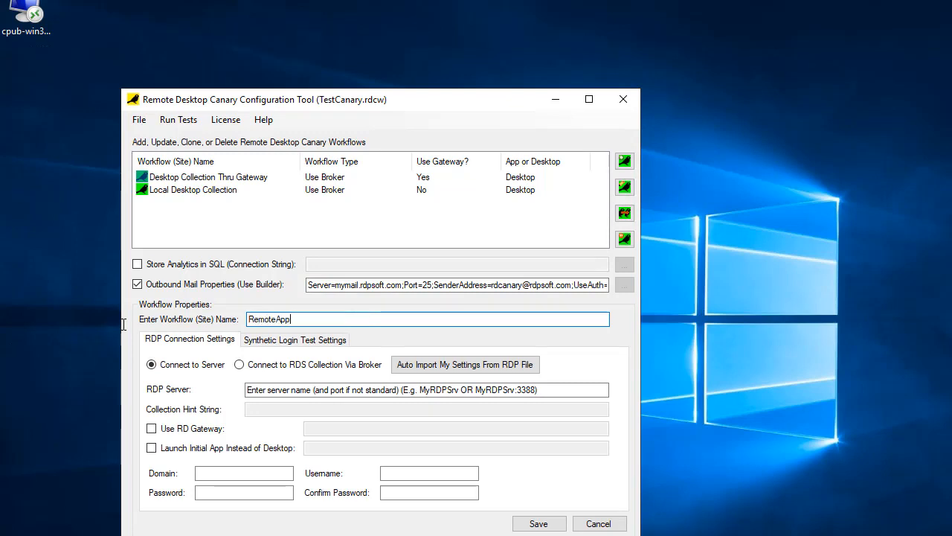
mouse_move(393, 370)
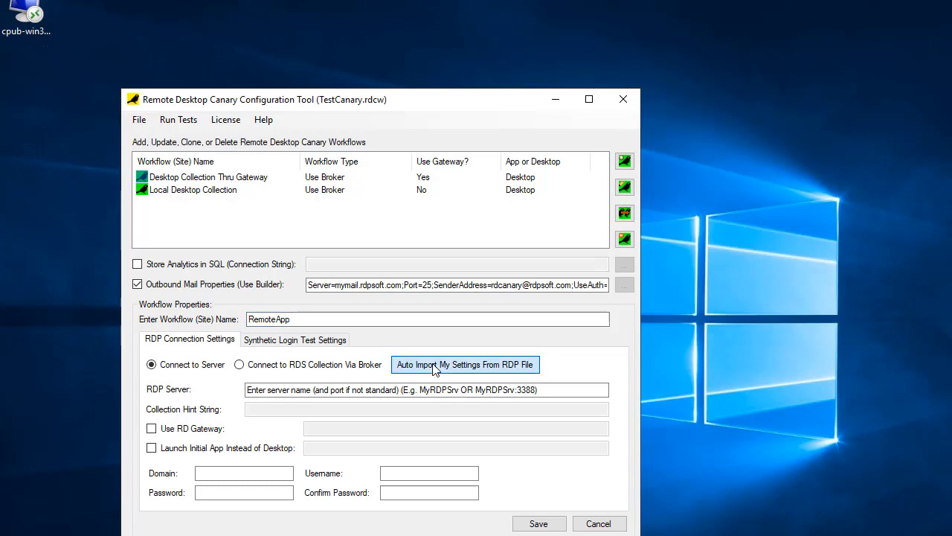
left_click(465, 364)
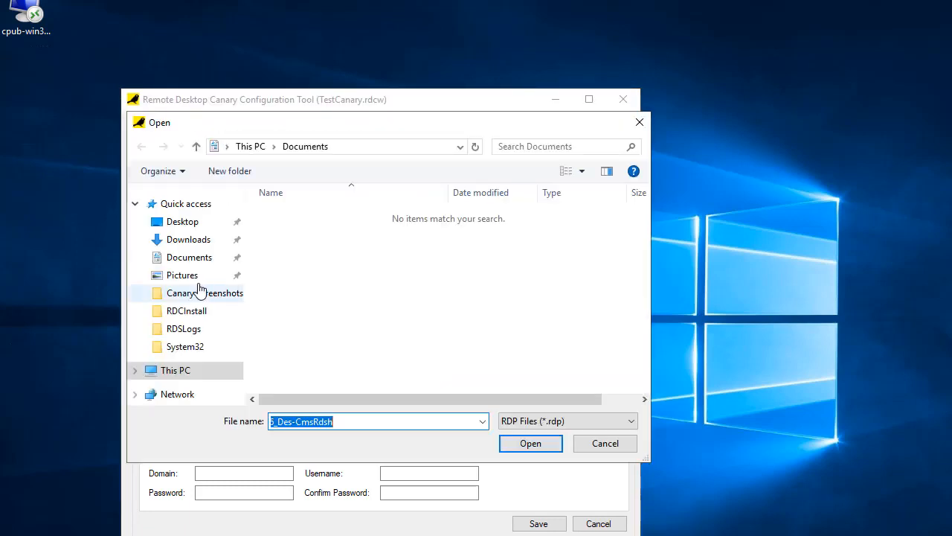
left_click(183, 221)
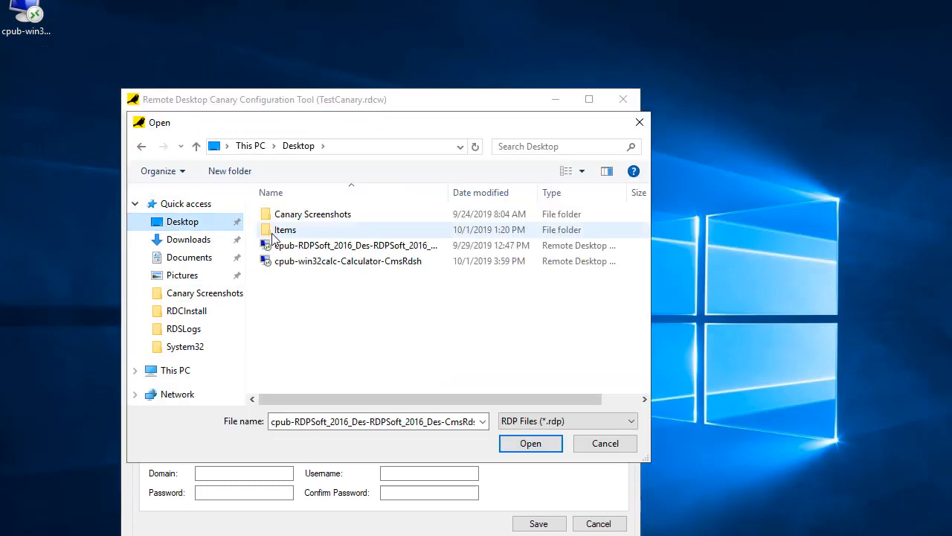
left_click(531, 443)
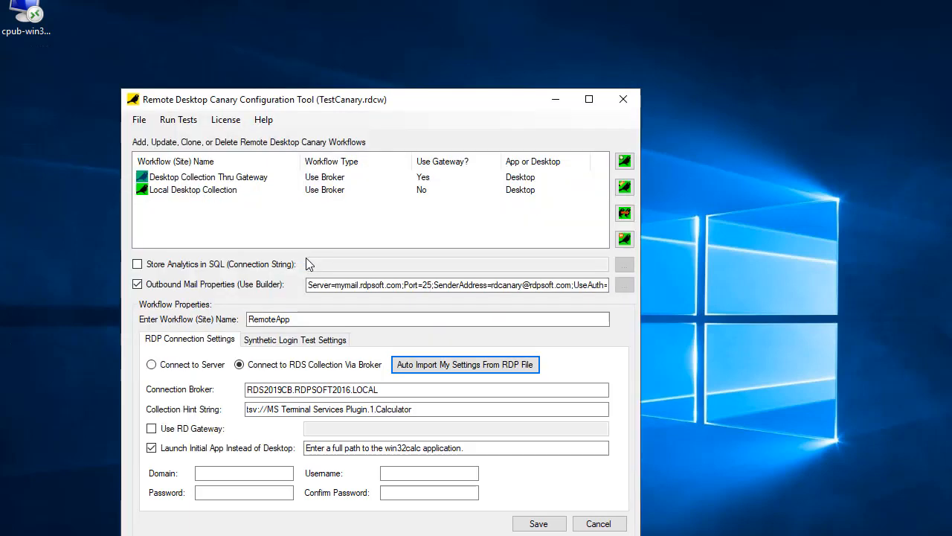
mouse_move(361, 358)
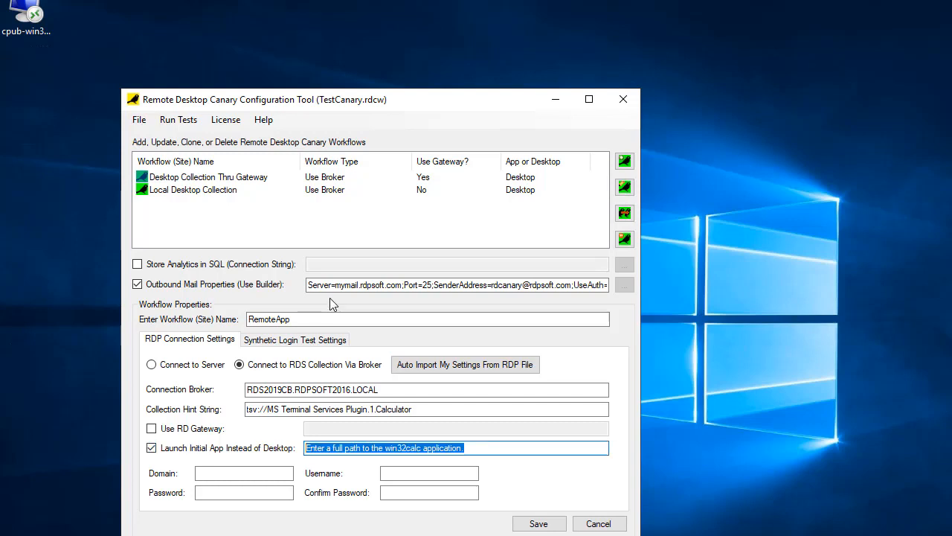
Step: Set initial app c:\windows\system32\win32calc.exe, domain RDPSOFT2016, and the canary username and password
type("c:\\windows\\system32\\win32calc.exe")
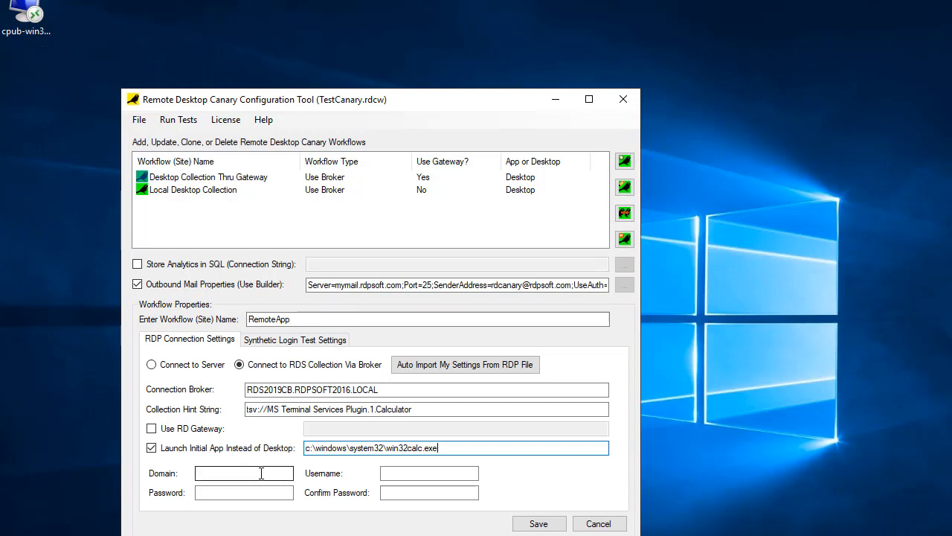
type("RDPSOFT2016")
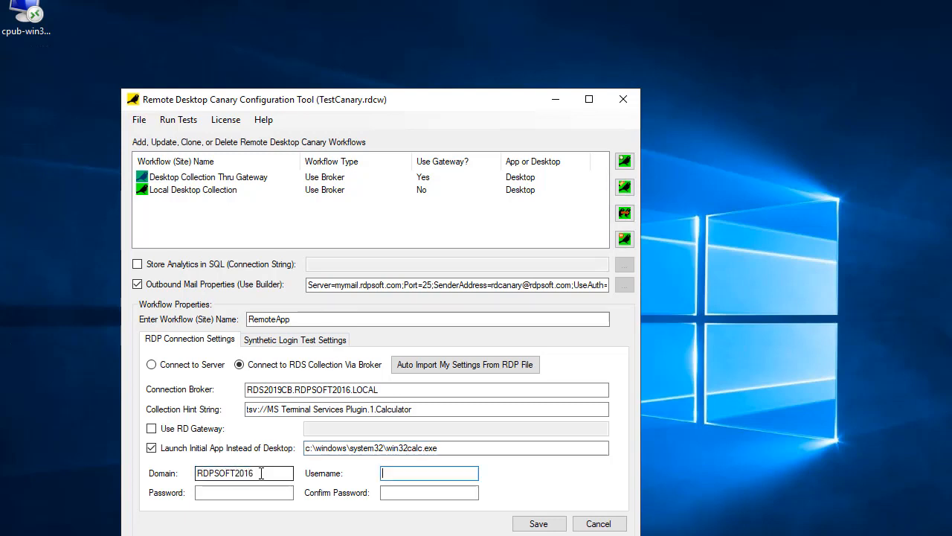
type("rdcnary")
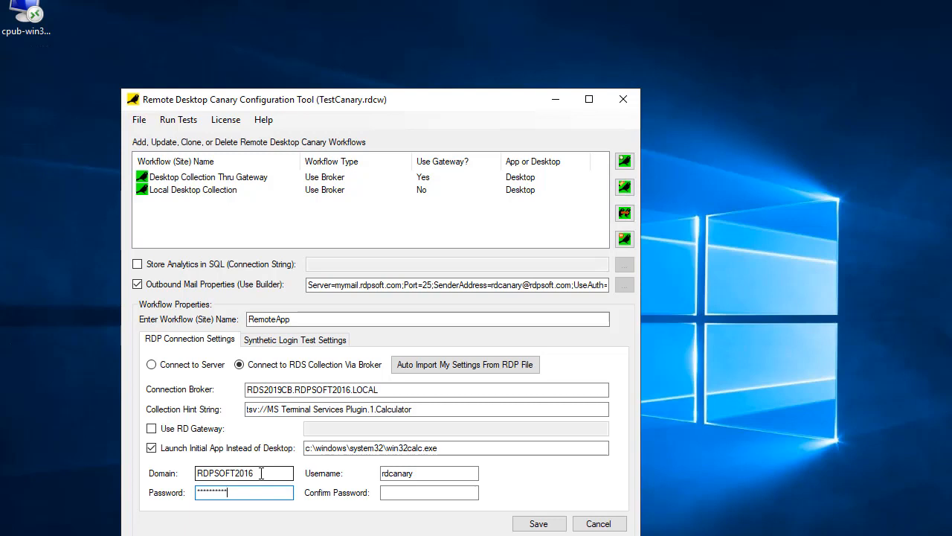
type("*")
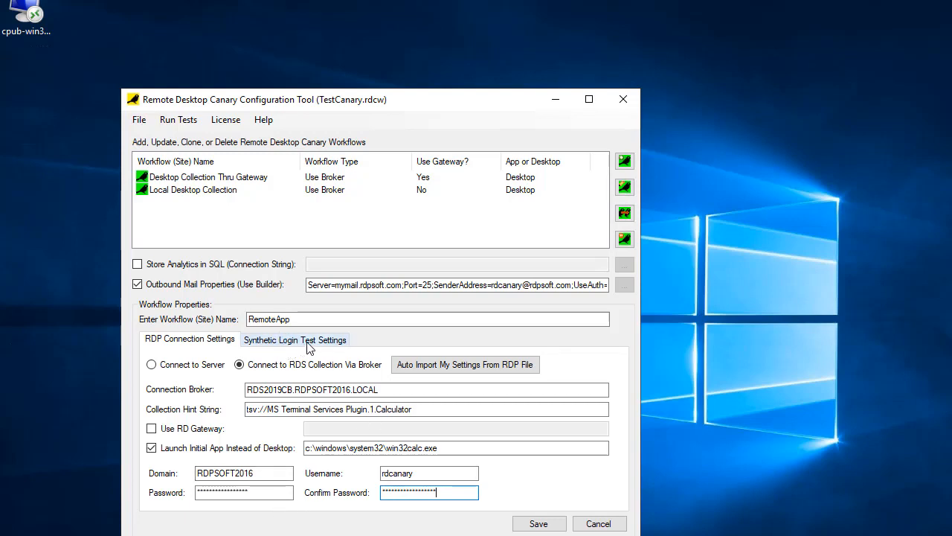
left_click(295, 339)
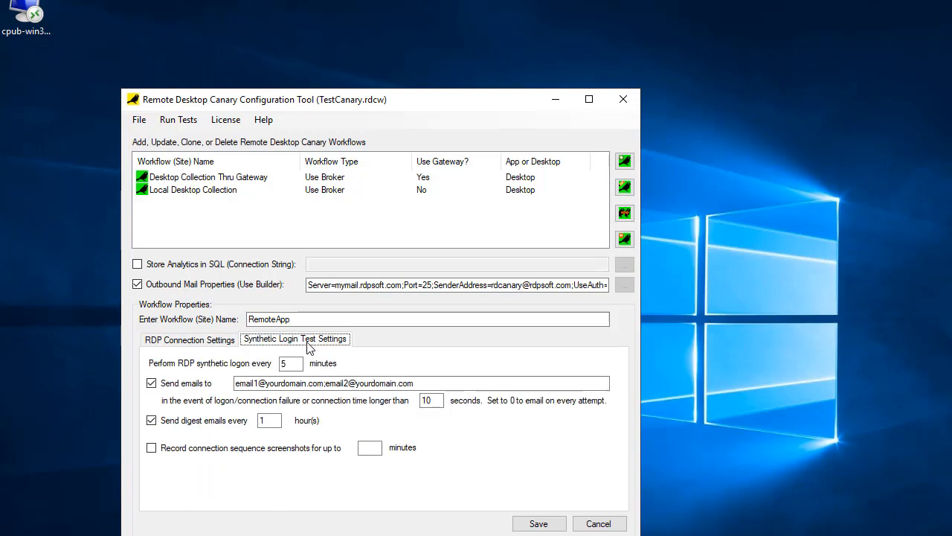
left_click(441, 383)
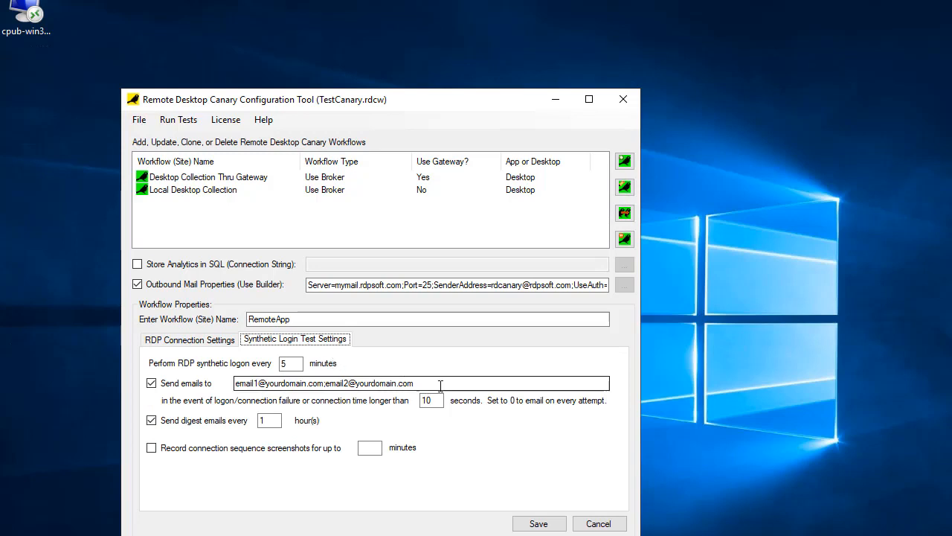
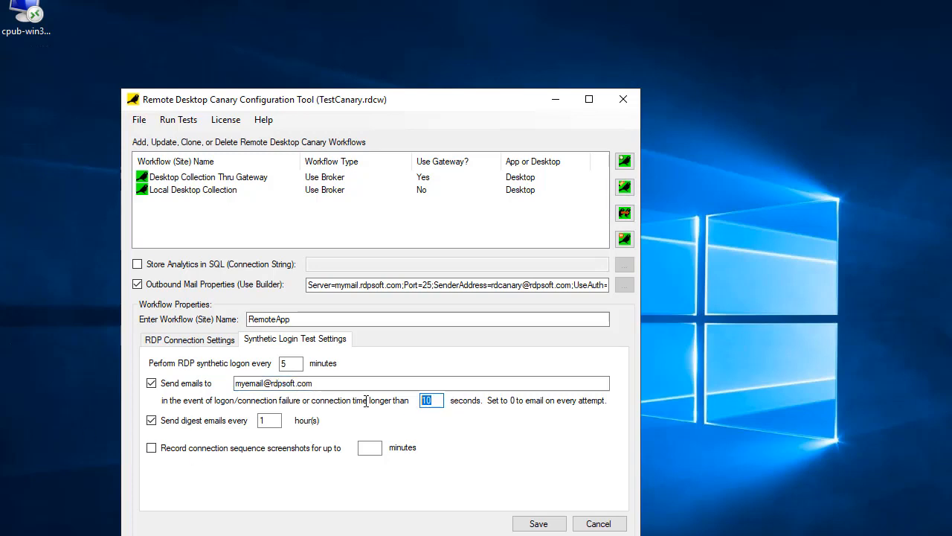
type("0")
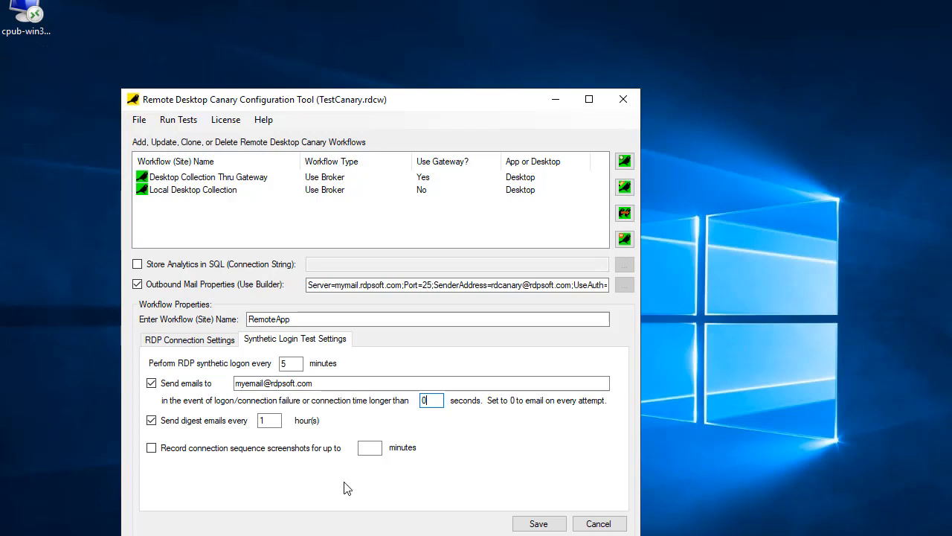
mouse_move(301, 430)
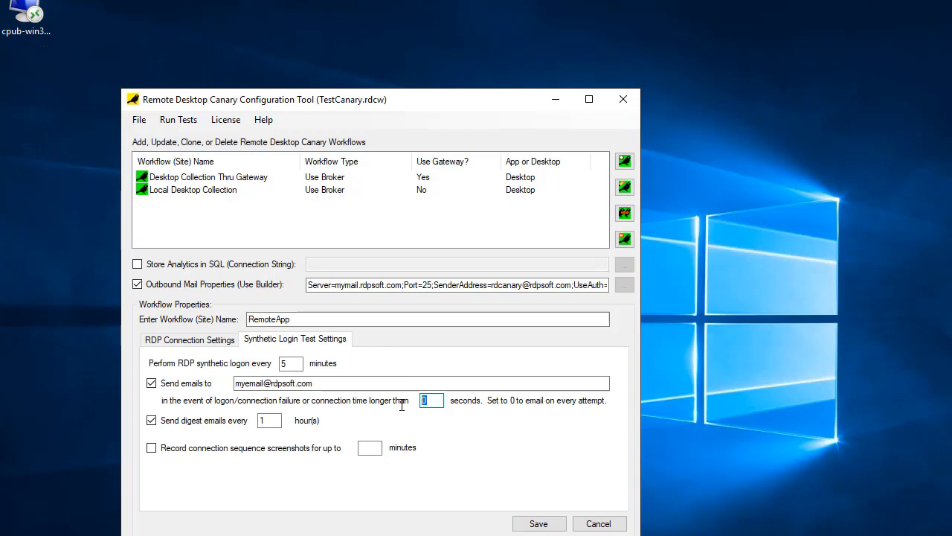
type("5")
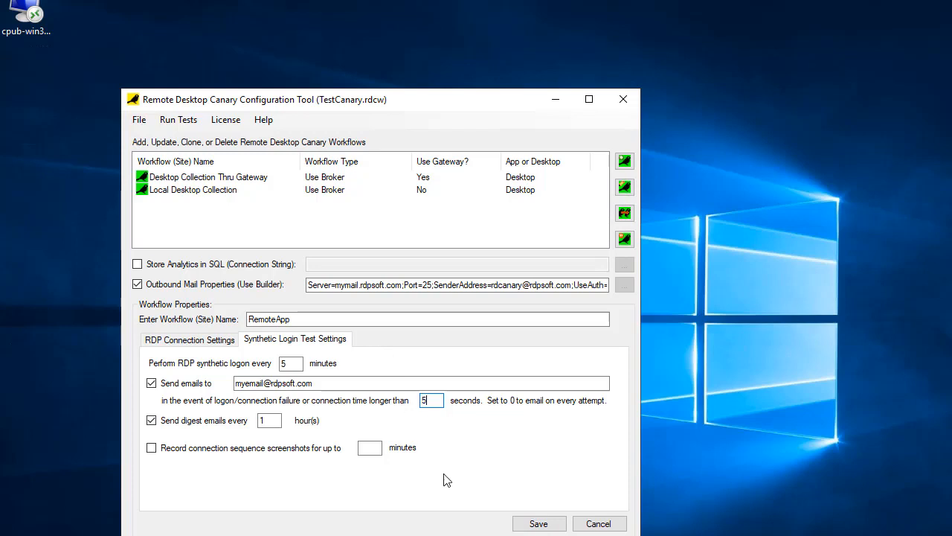
left_click(539, 523)
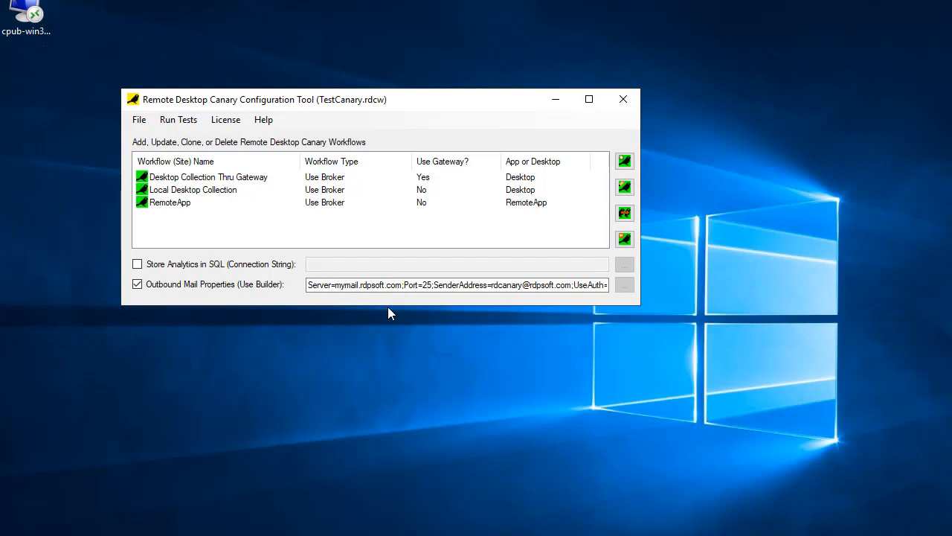
left_click(169, 201)
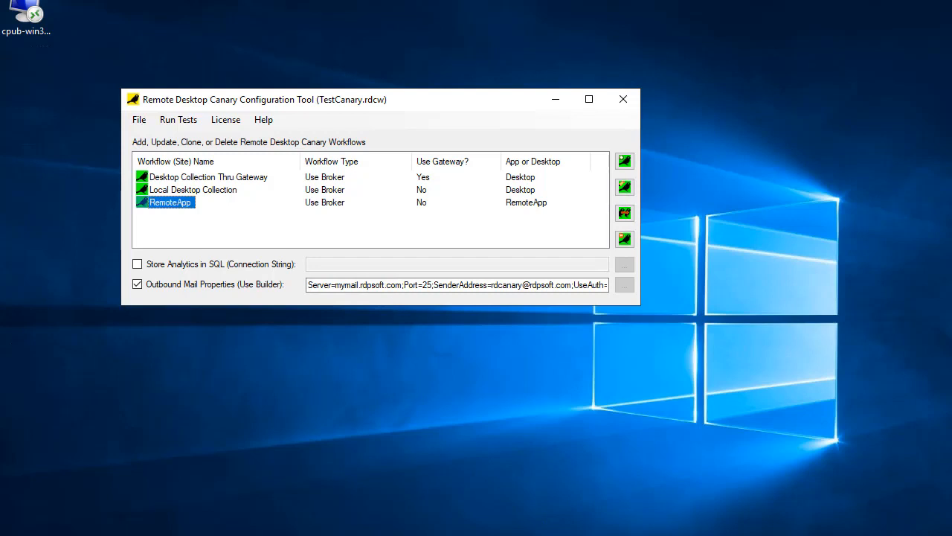
mouse_move(599, 178)
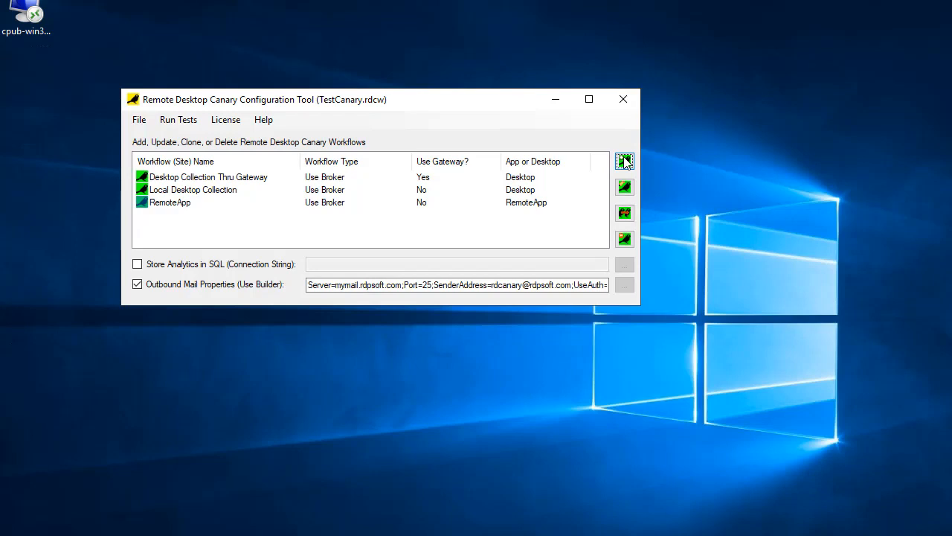
Step: Add a workflow named Direct Server Connect with RDP server myserver.mydomain
left_click(625, 161)
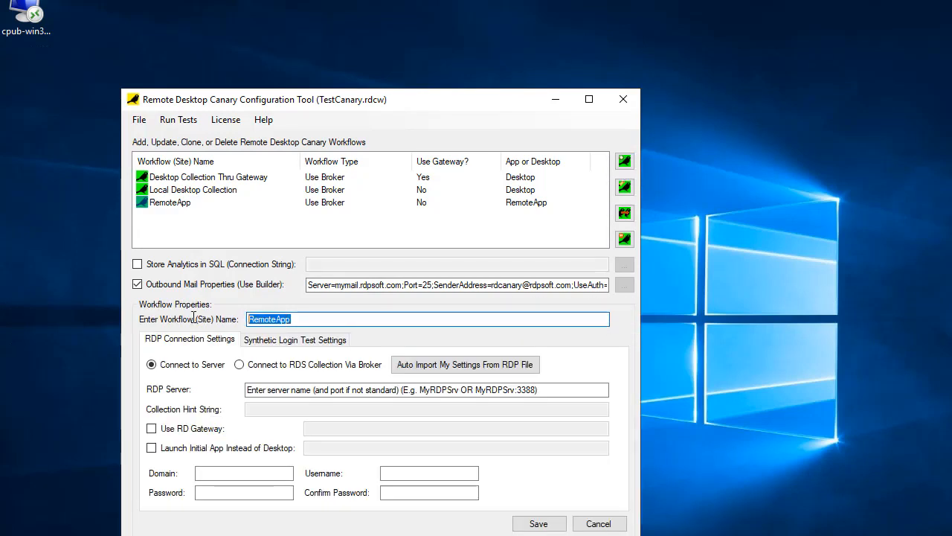
type("Direct Server")
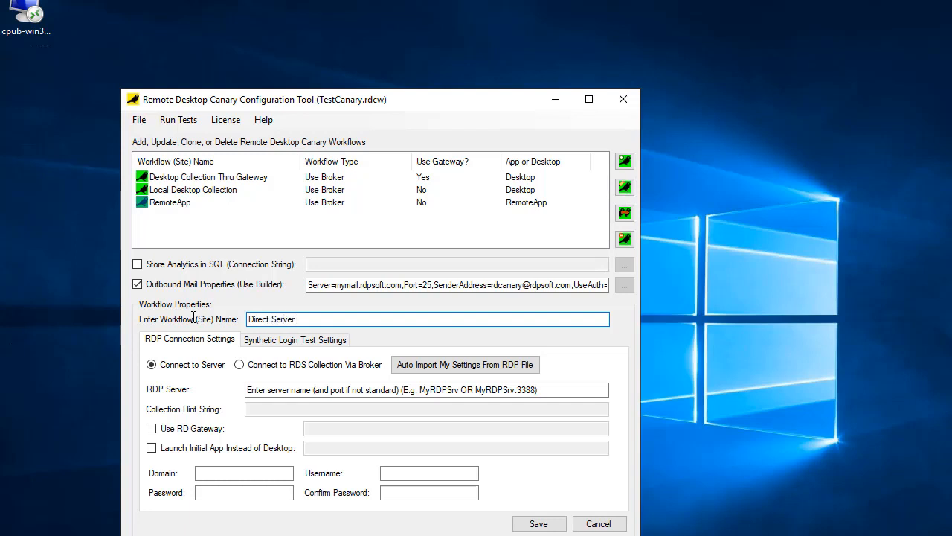
type("Connect")
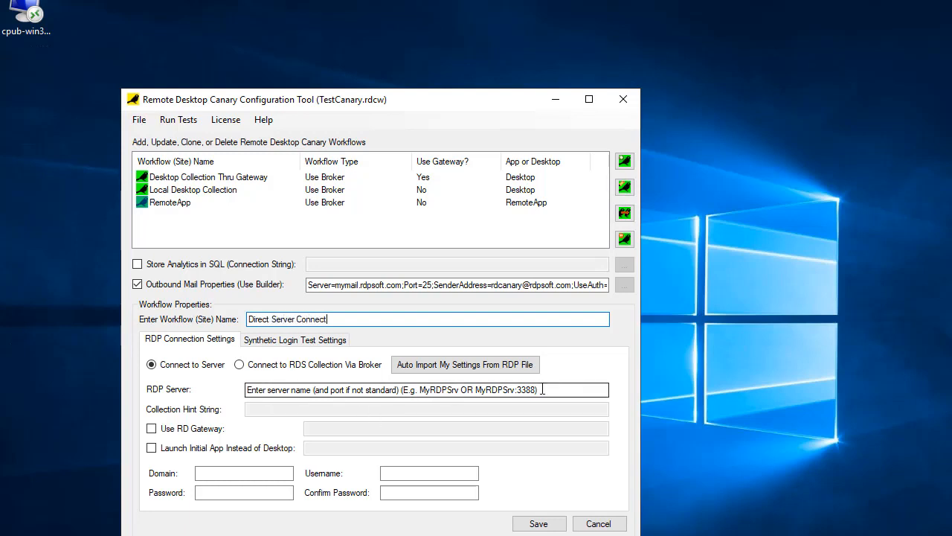
type("my")
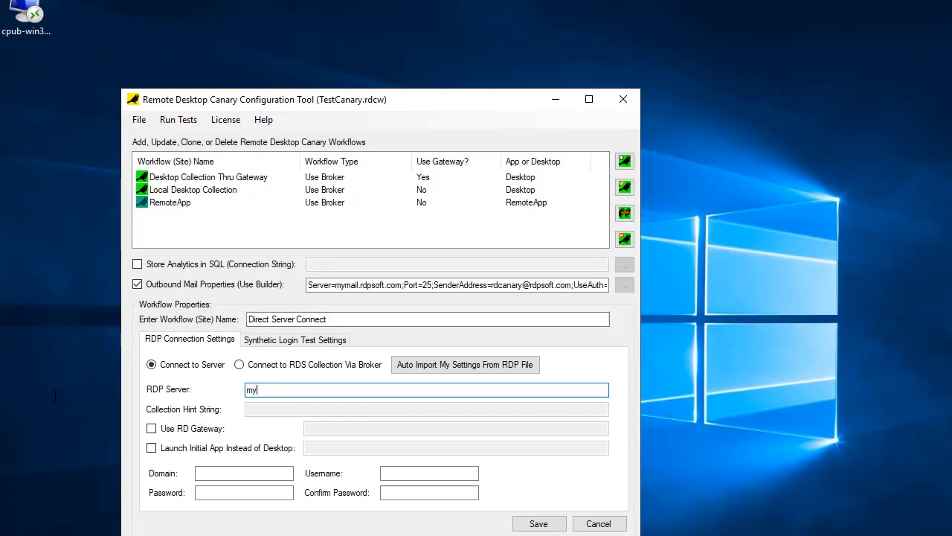
type("server")
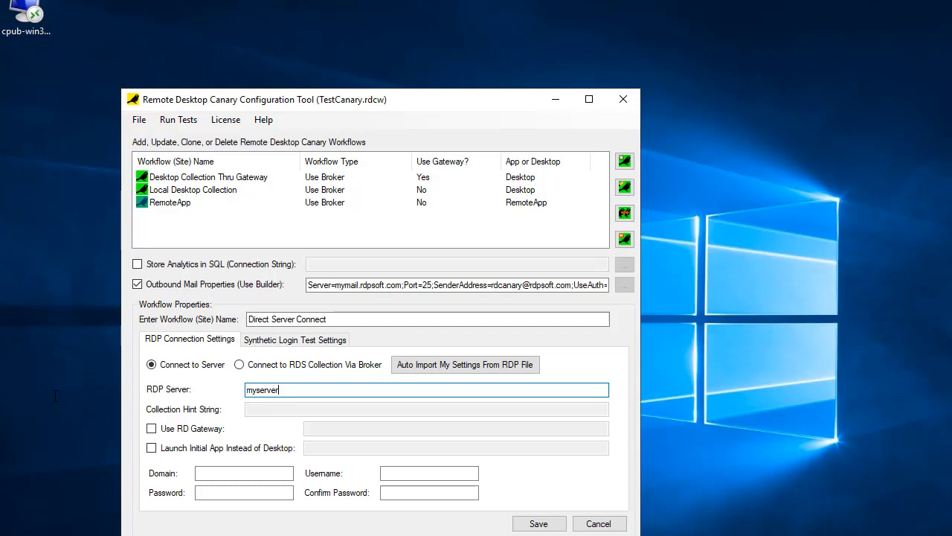
type(".")
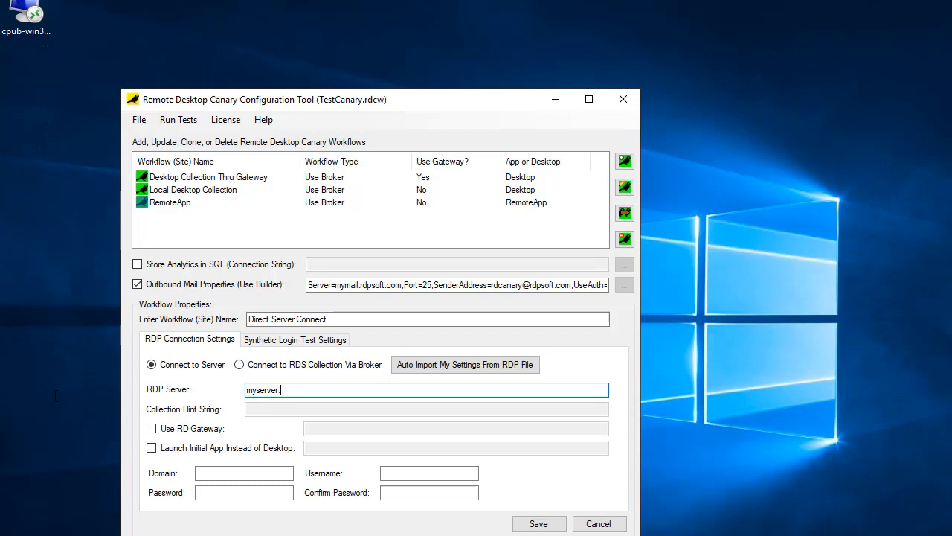
type("mydomain")
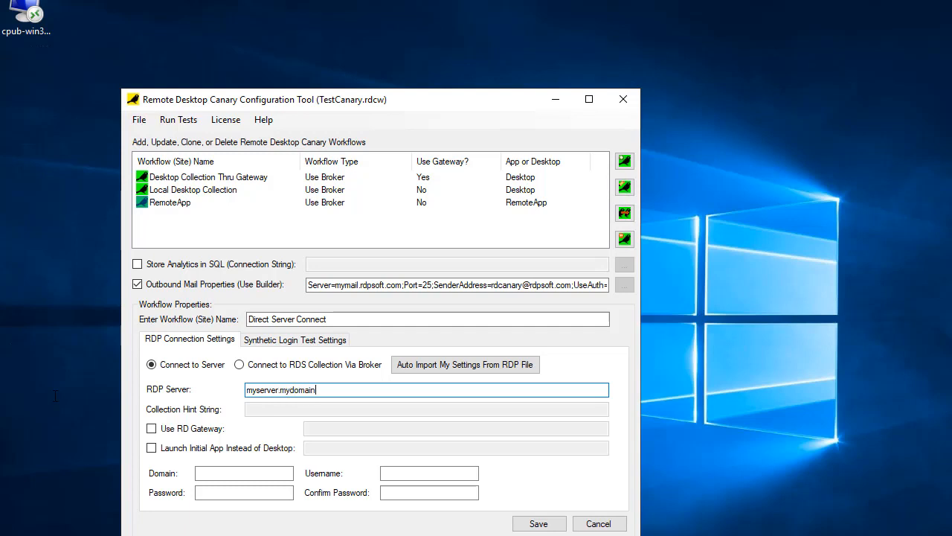